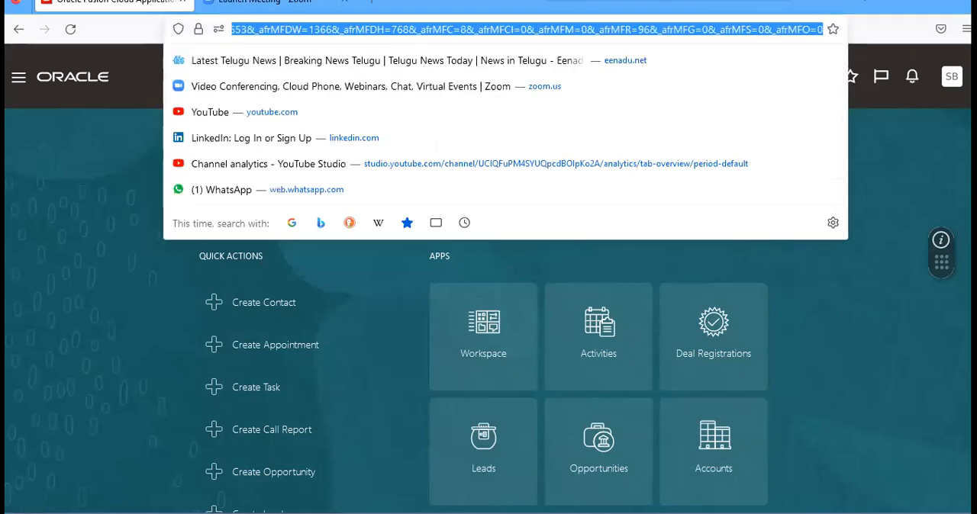
Step: Navigate the browser to the environment's /analytics URL to reach the BI home page
type("https://fa-euth-dev27-saasfademo1.ds-fa.oraclepdemos.com/analytics/saw.dll?bieehome")
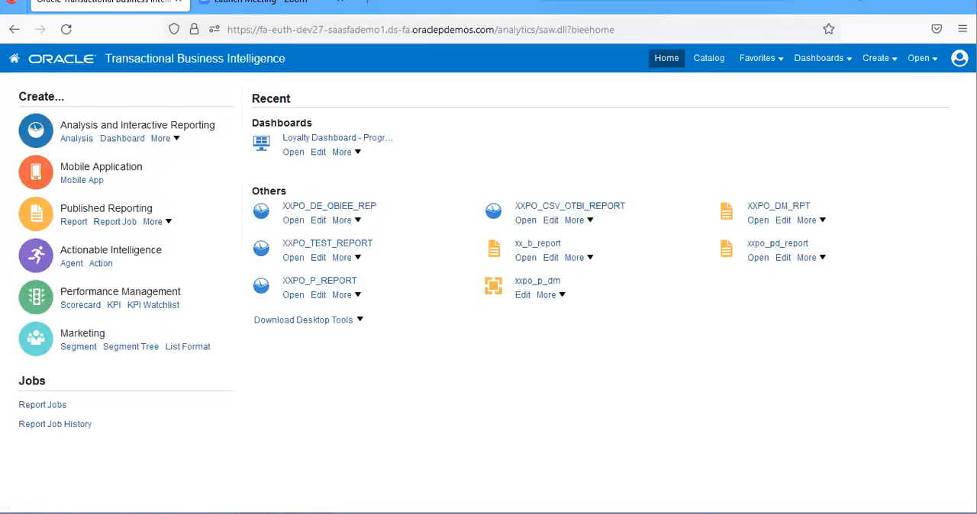
mouse_move(853, 94)
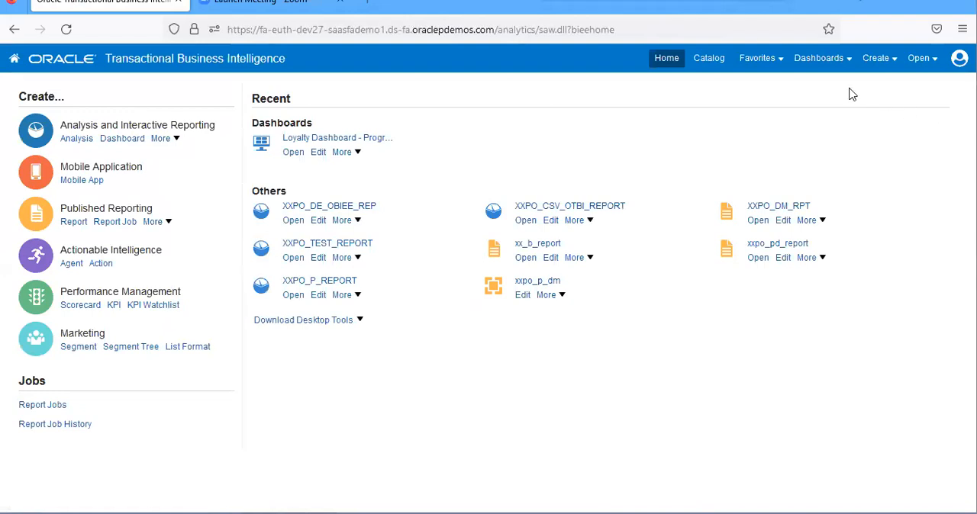
mouse_move(709, 58)
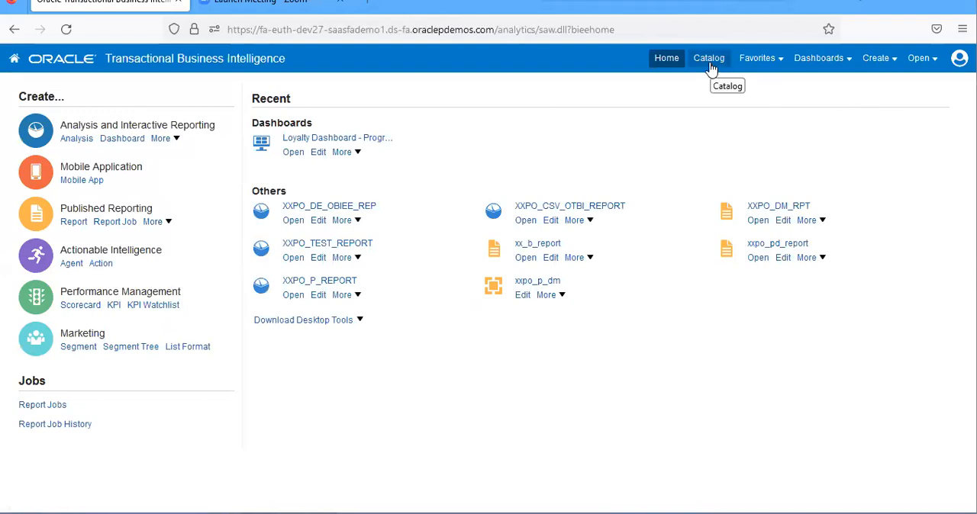
left_click(877, 58)
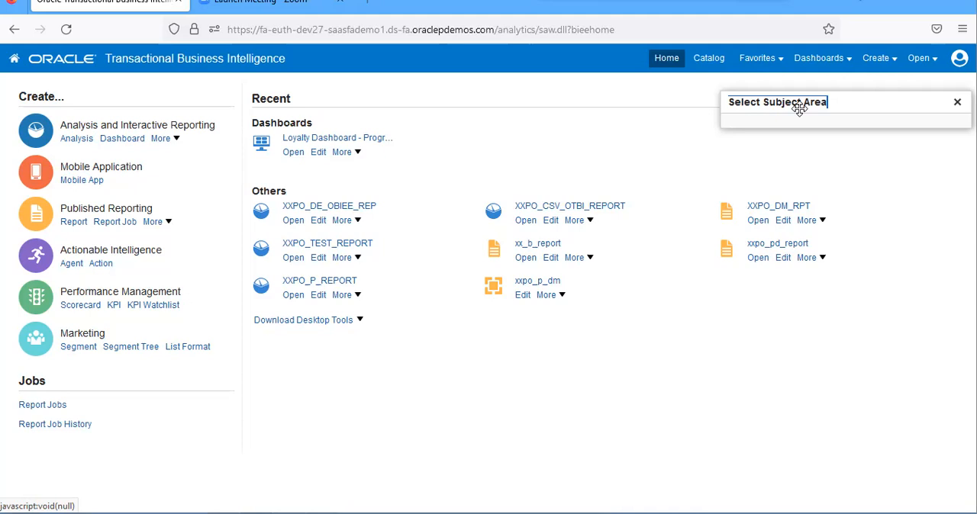
mouse_move(801, 102)
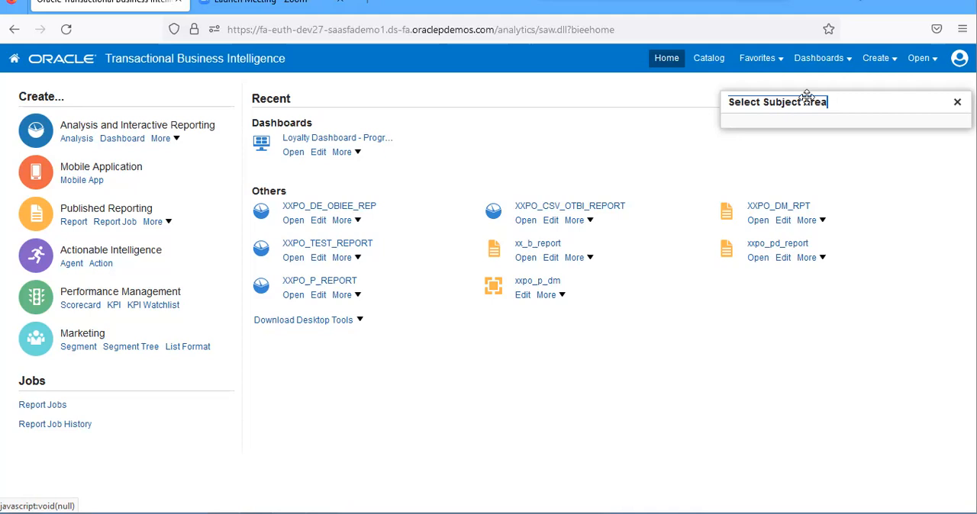
mouse_move(806, 123)
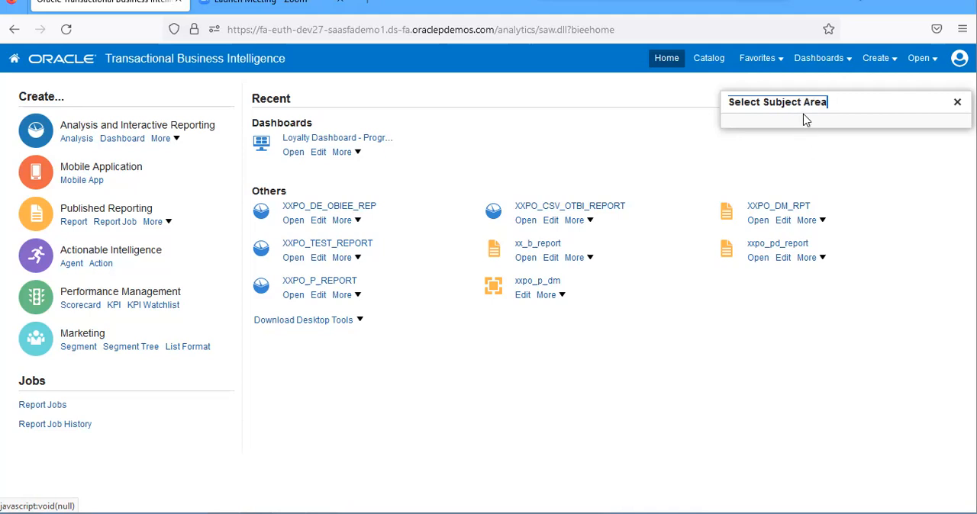
mouse_move(850, 108)
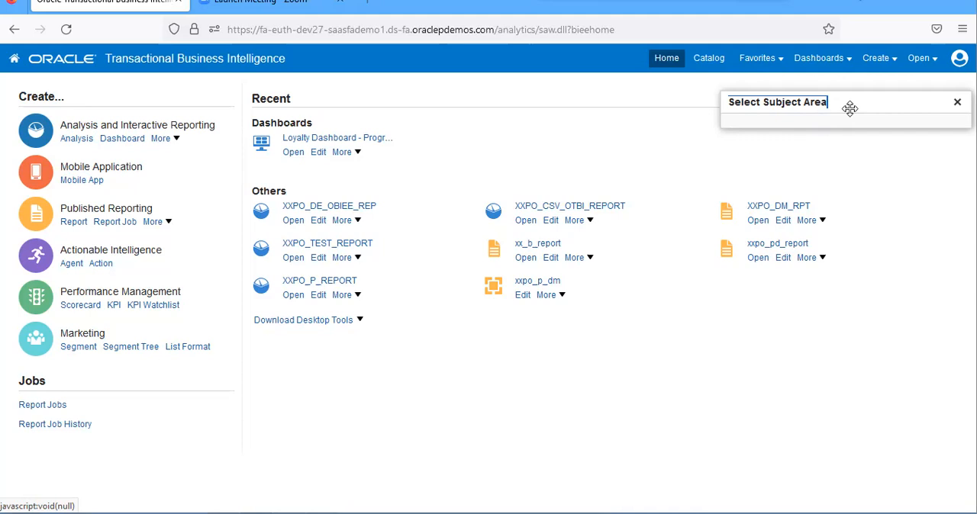
mouse_move(849, 108)
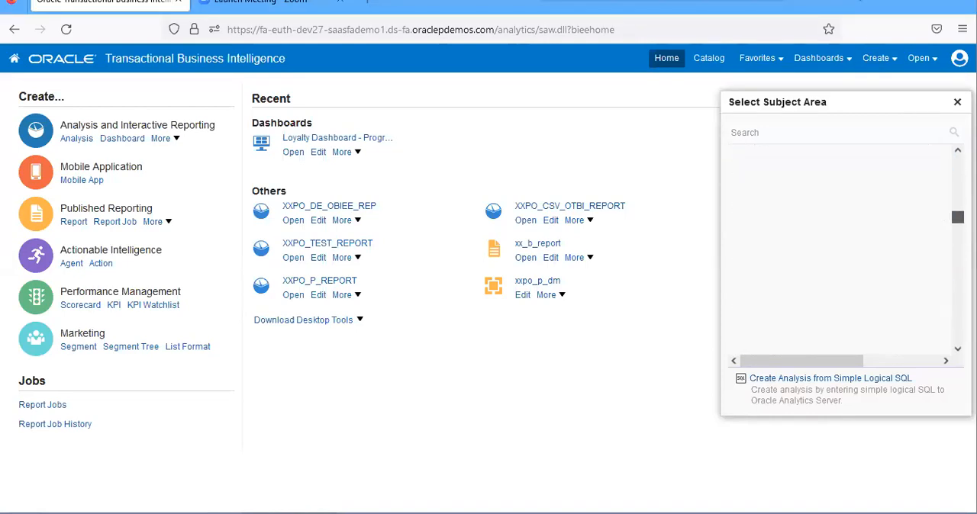
Step: Scroll the Select Subject Area list to locate Procurement - Purchasing Real Time
scroll("down", 3)
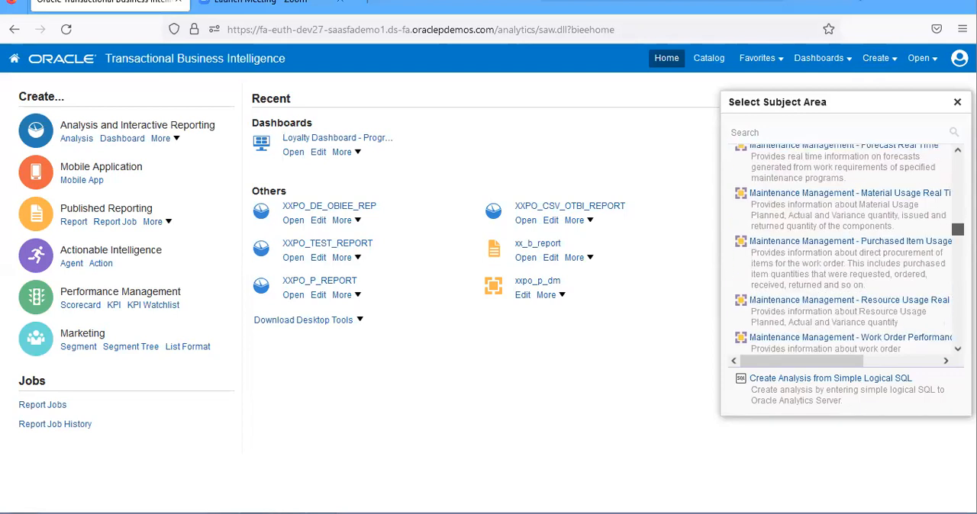
scroll("up", 3)
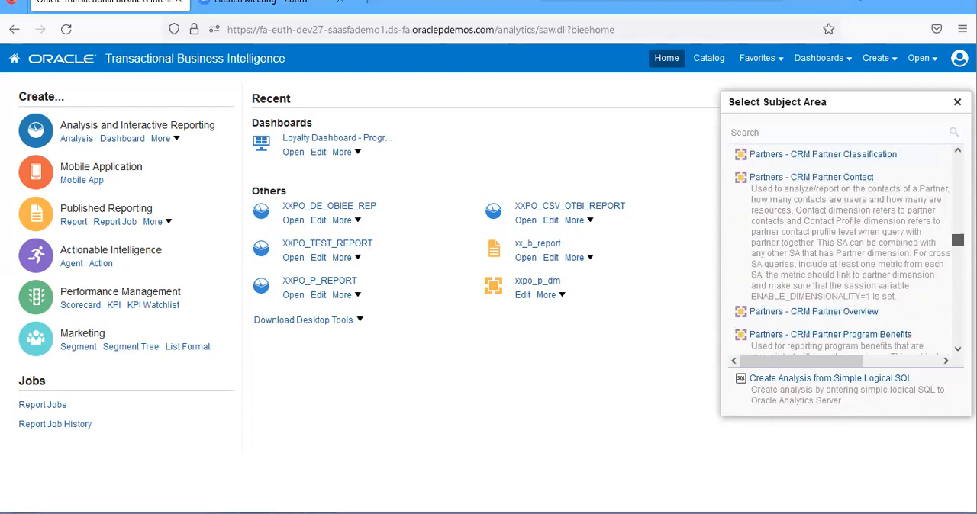
scroll("down", 3)
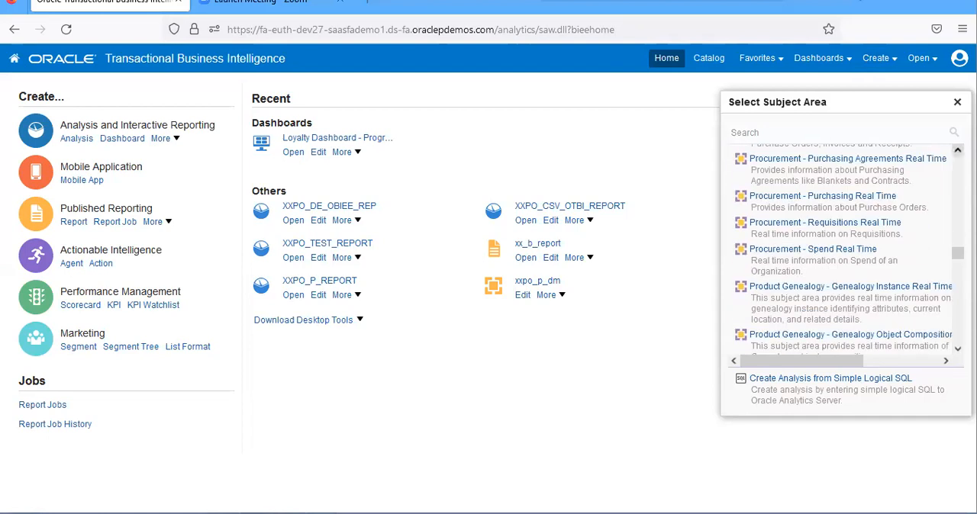
scroll("up", 3)
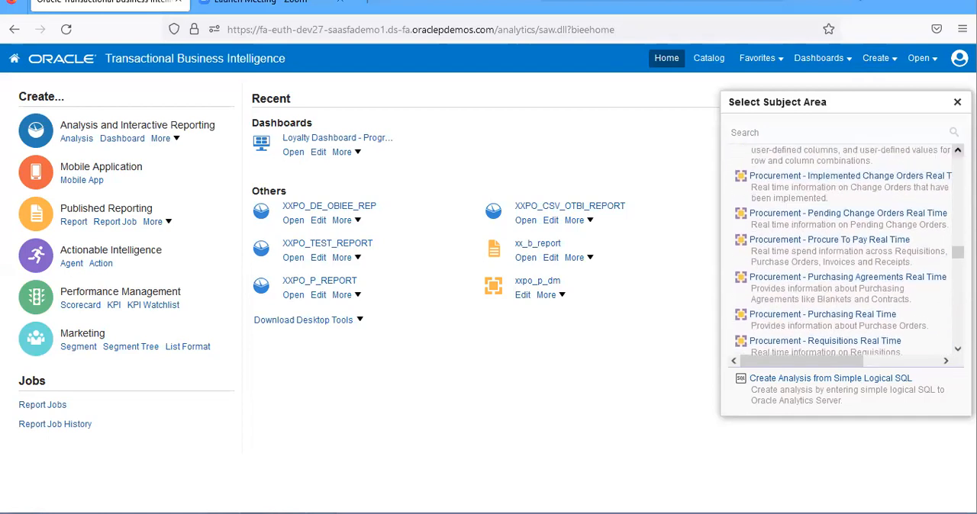
scroll("up", 3)
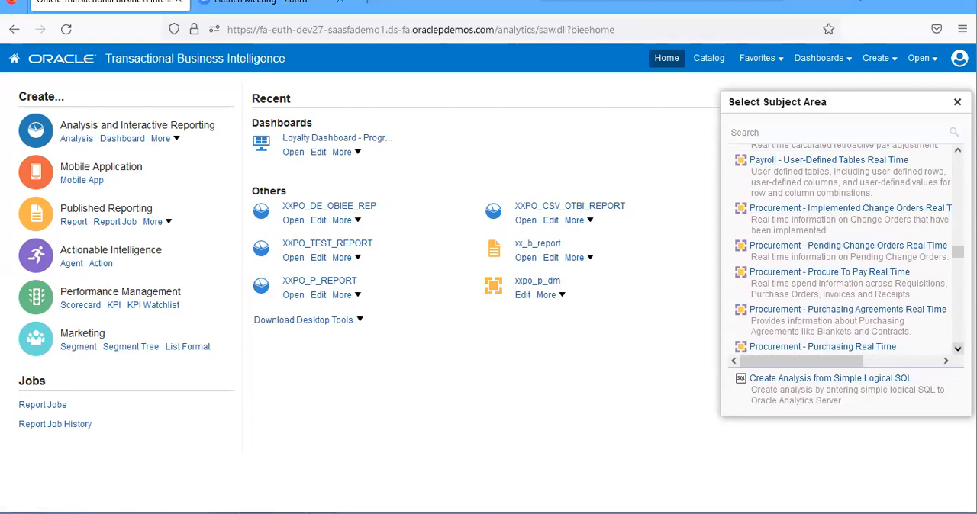
scroll("down", 3)
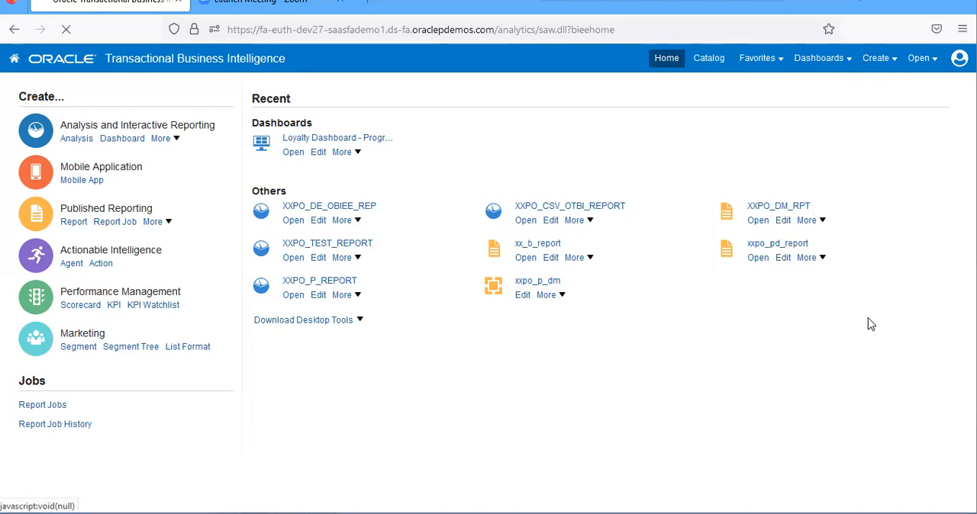
mouse_move(346, 158)
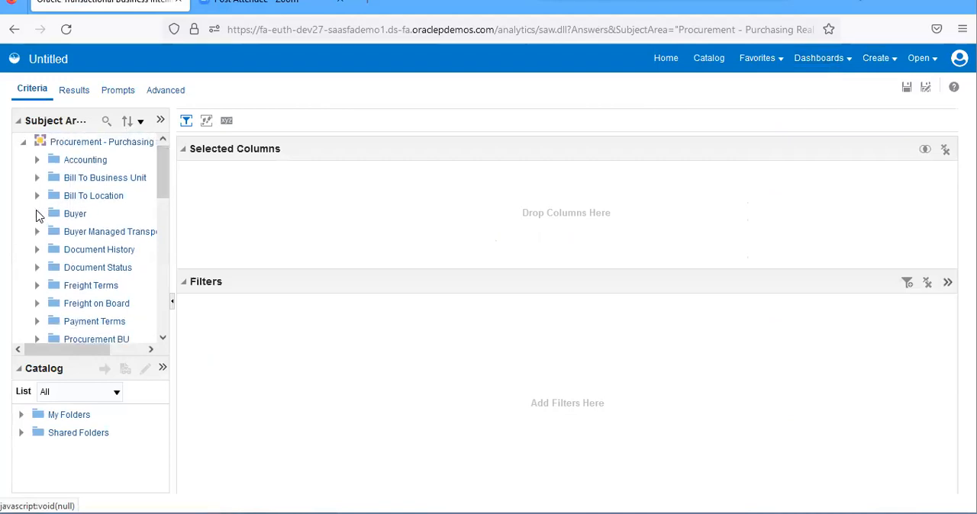
Step: Expand the Buyer folder and bring its User Name attribute into the selected columns
left_click(37, 214)
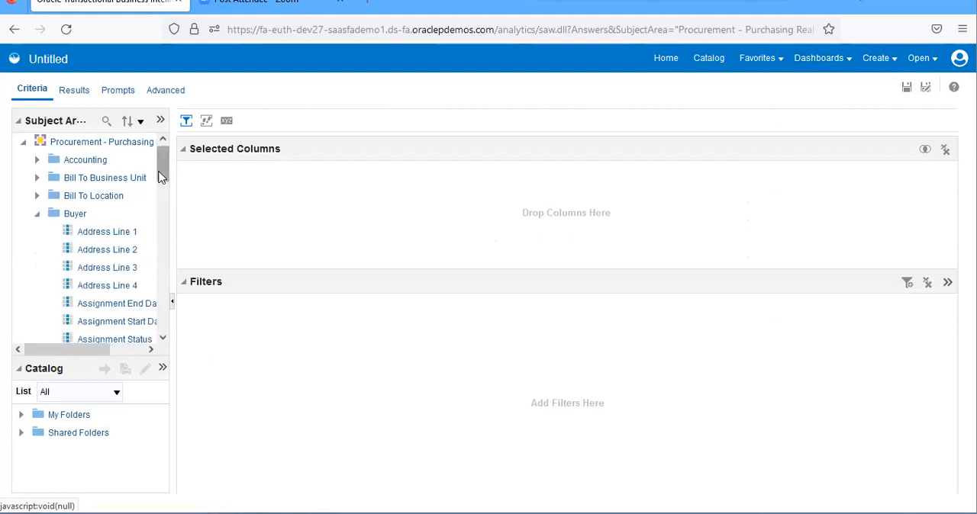
scroll("down", 3)
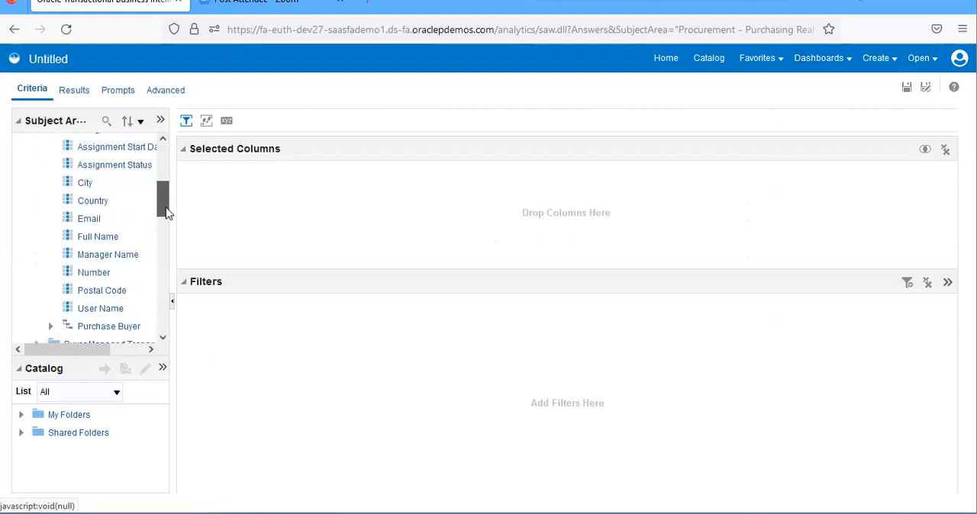
scroll("up", 3)
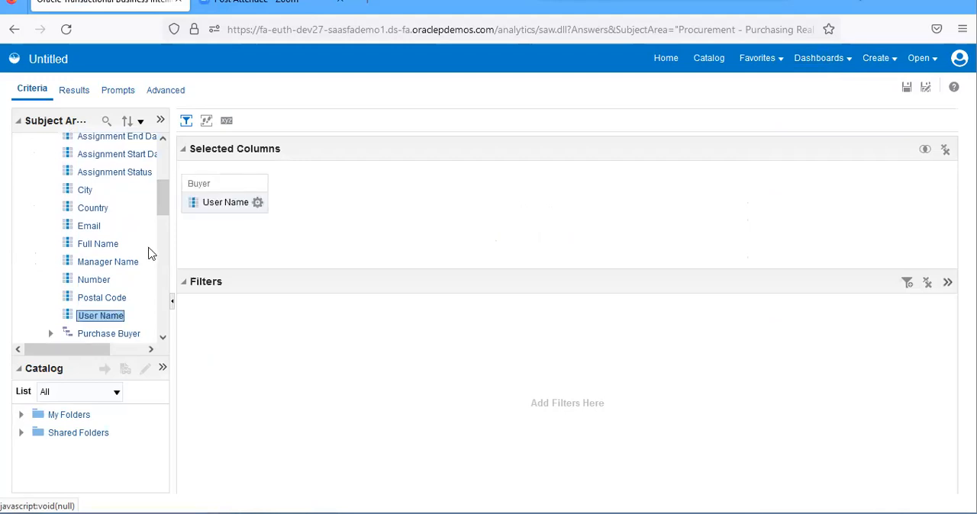
scroll("down", 3)
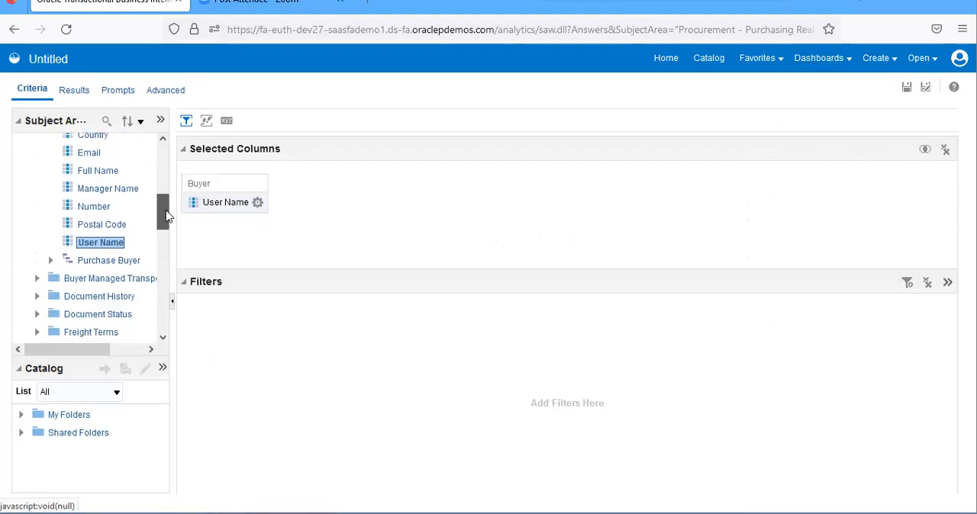
scroll("down", 3)
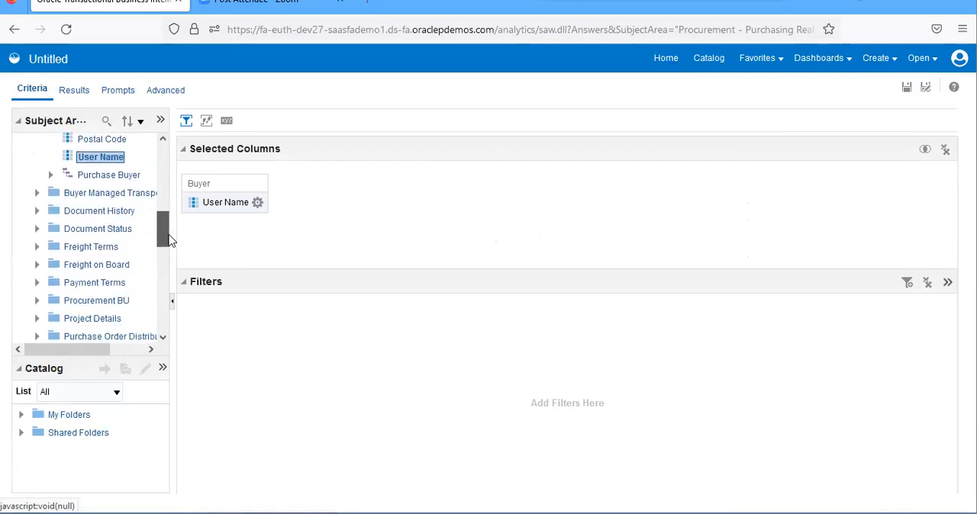
scroll("down", 3)
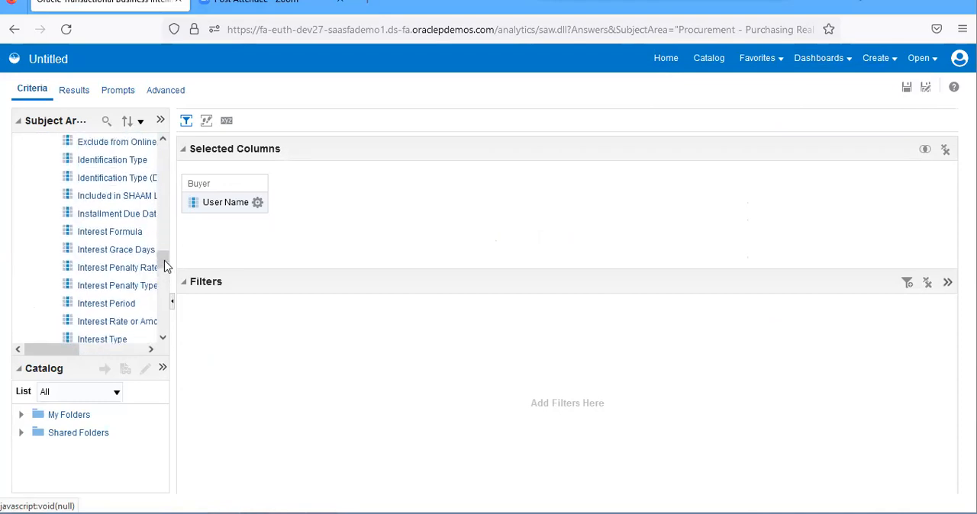
Step: Scroll the subject area tree down to the Supplier attributes
scroll("down", 3)
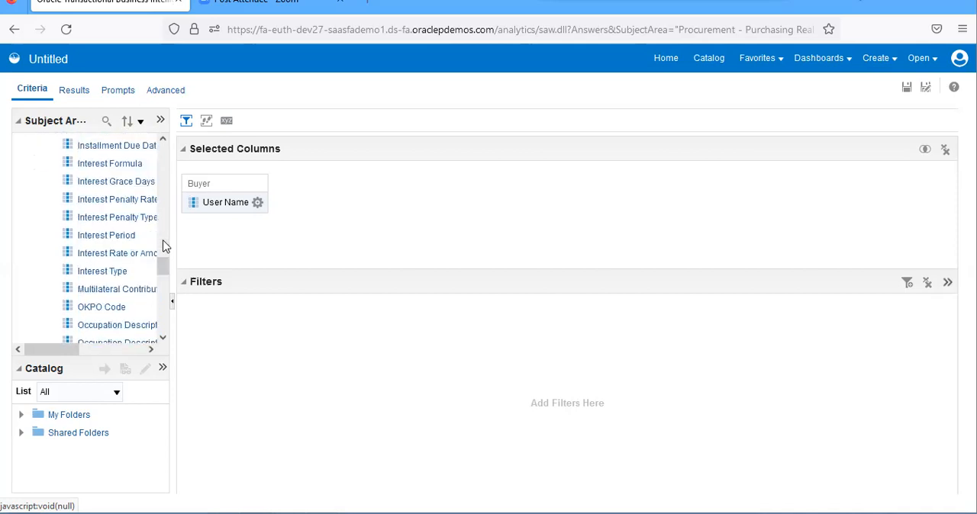
scroll("up", 3)
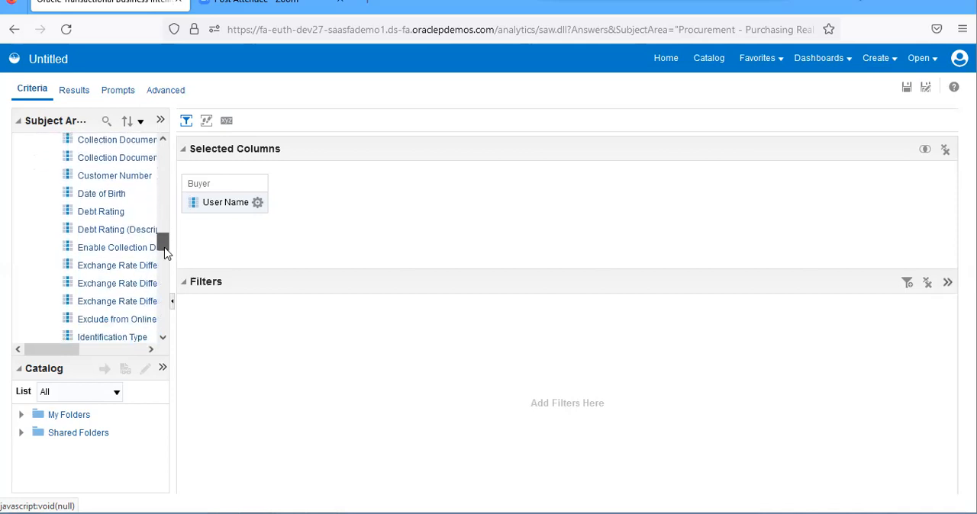
scroll("down", 3)
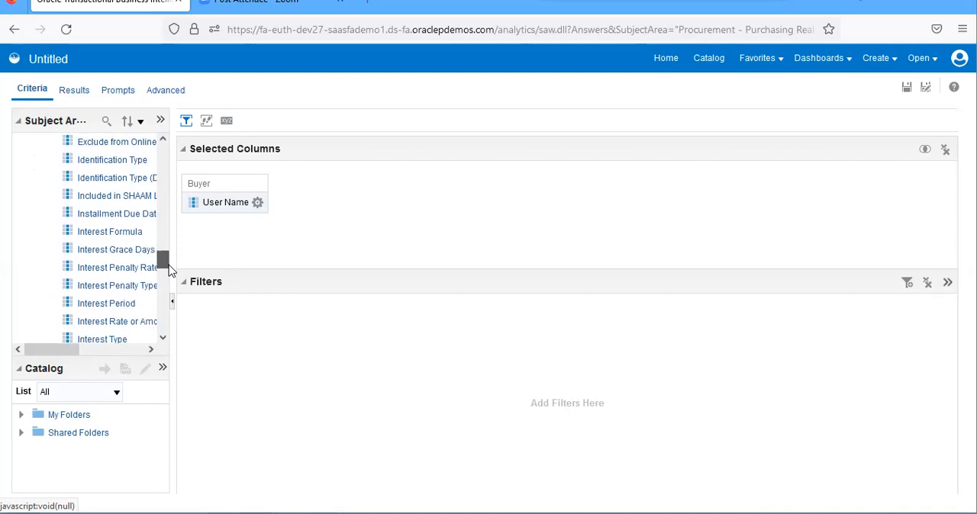
scroll("down", 3)
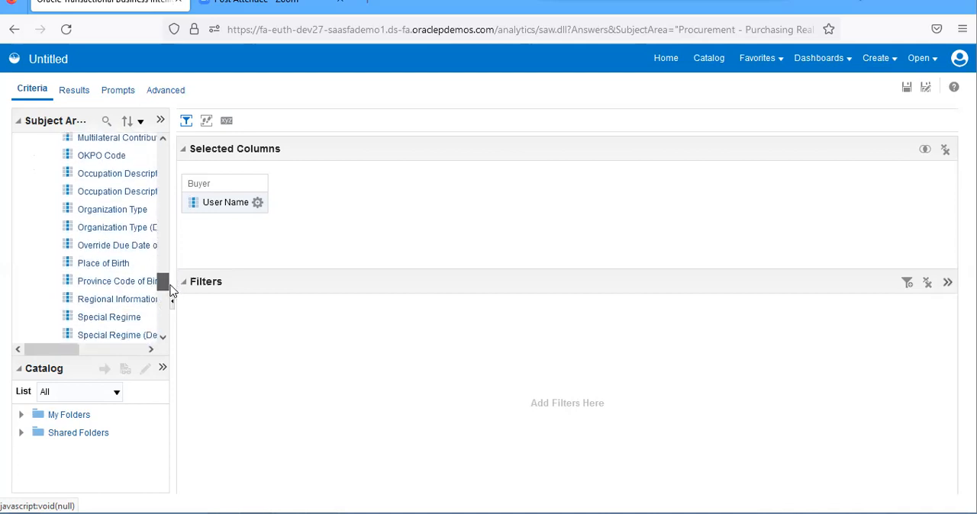
scroll("down", 3)
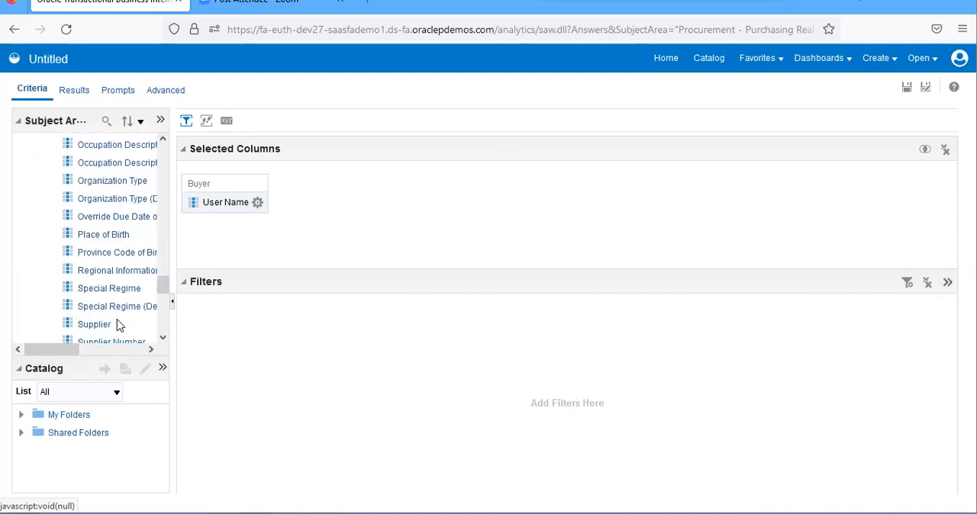
Step: Add Supplier as the second analysis column and collapse the Buyer folder
double_click(94, 324)
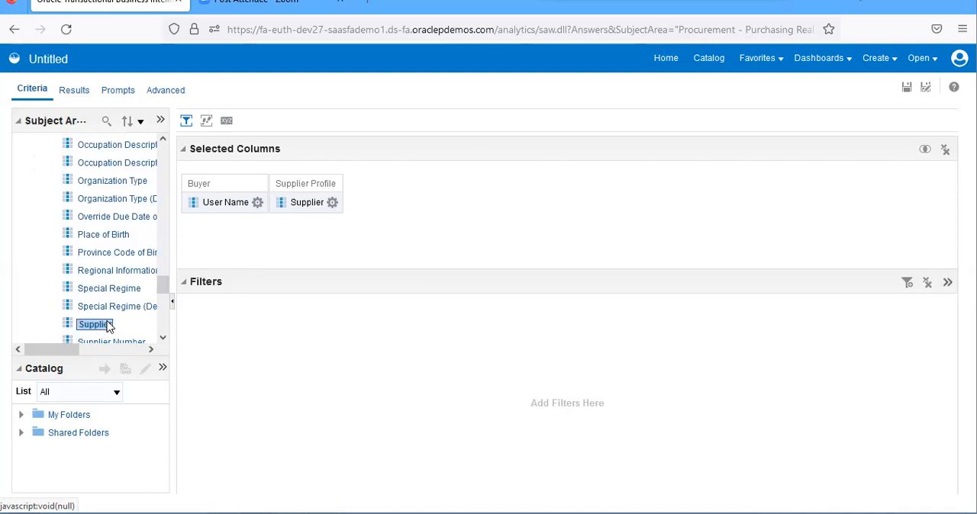
mouse_move(167, 279)
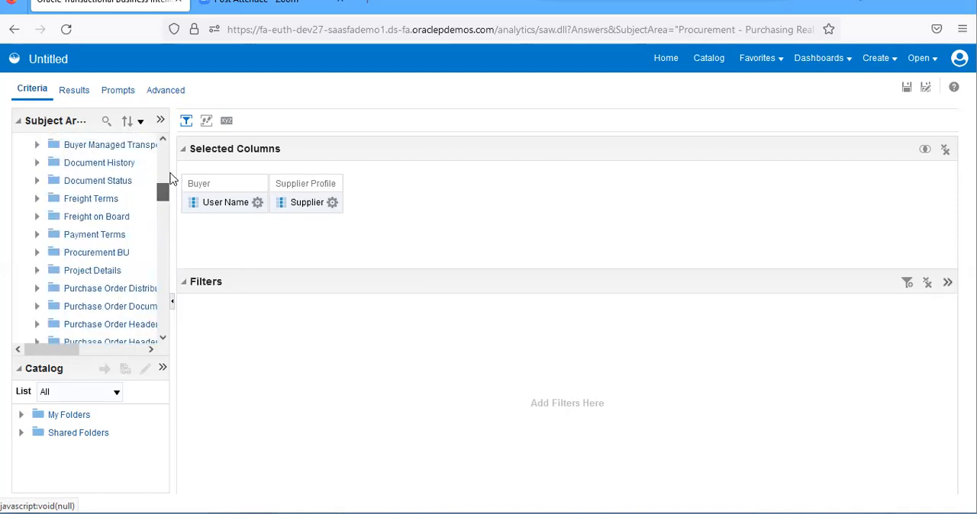
left_click(37, 144)
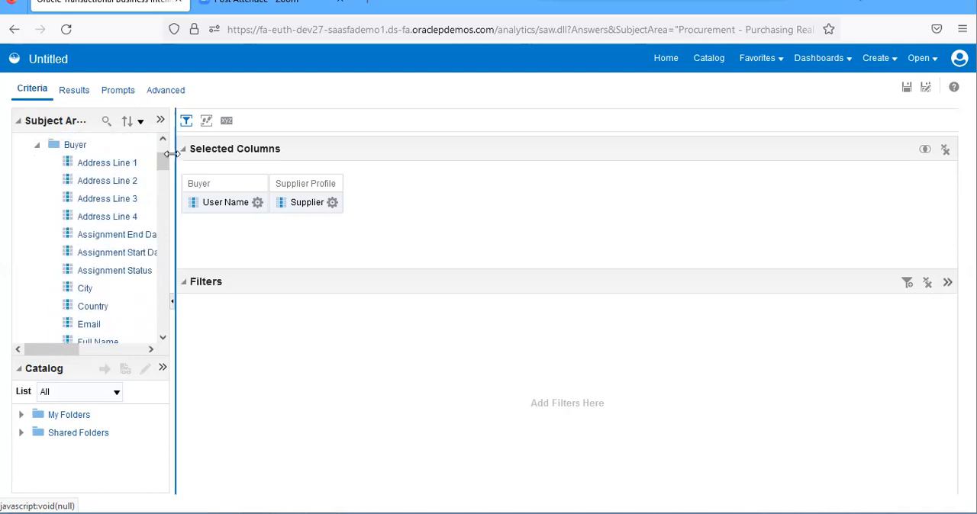
scroll("up", 3)
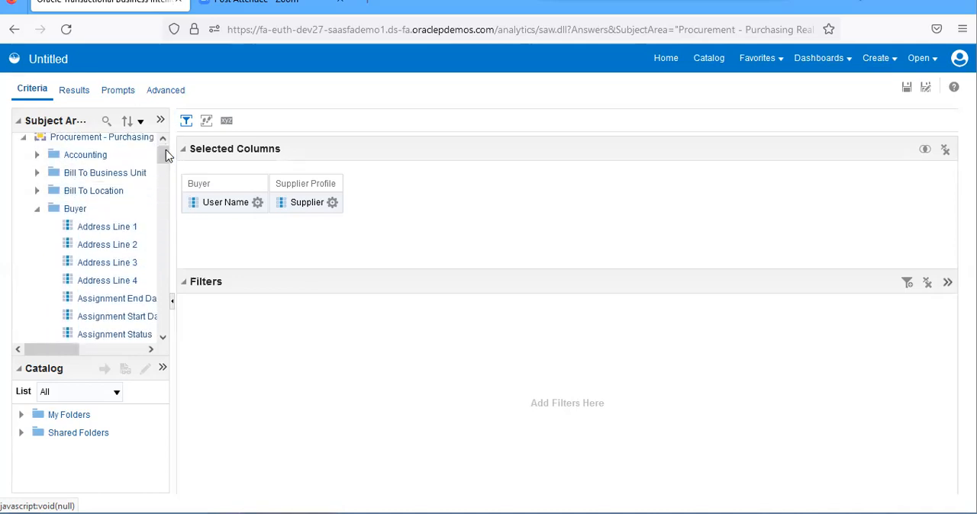
left_click(37, 208)
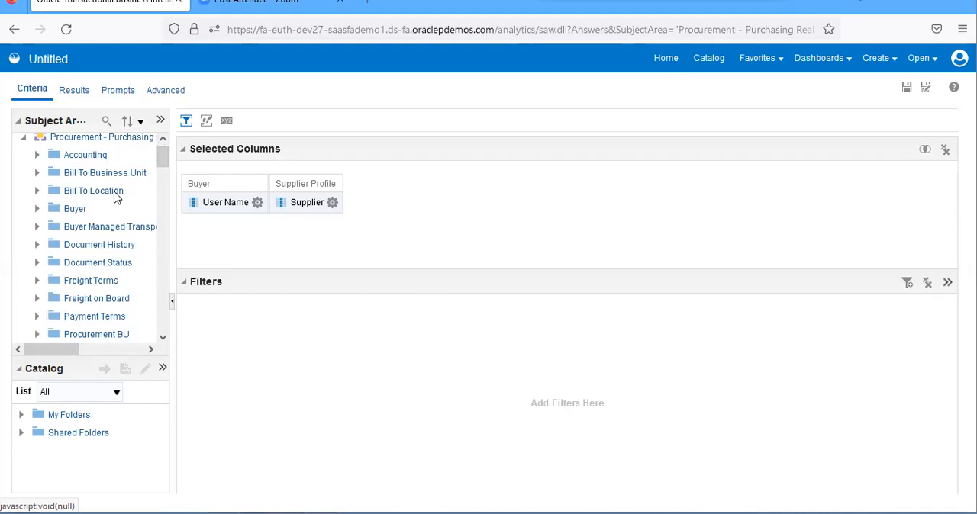
Step: Scroll the Subject Areas tree down to the Purchase Order Header Detail folder
scroll("down", 3)
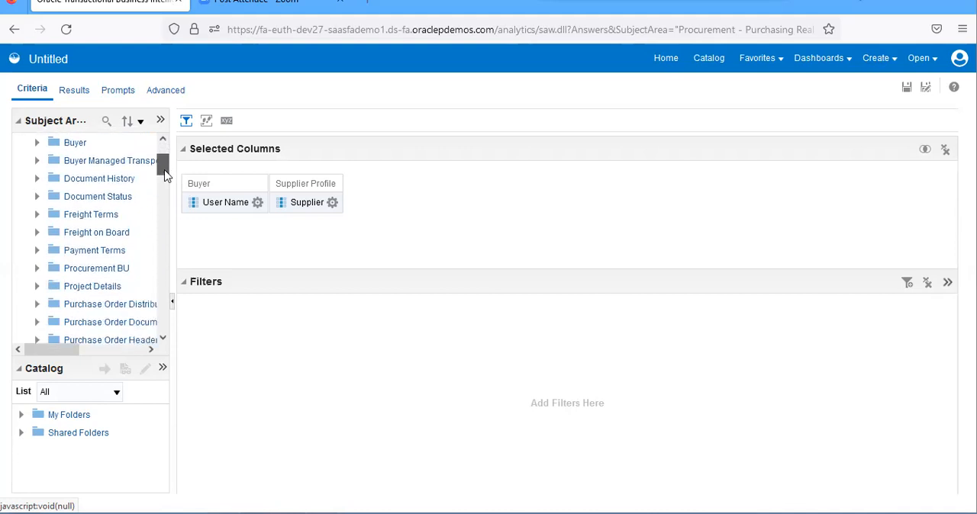
scroll("down", 3)
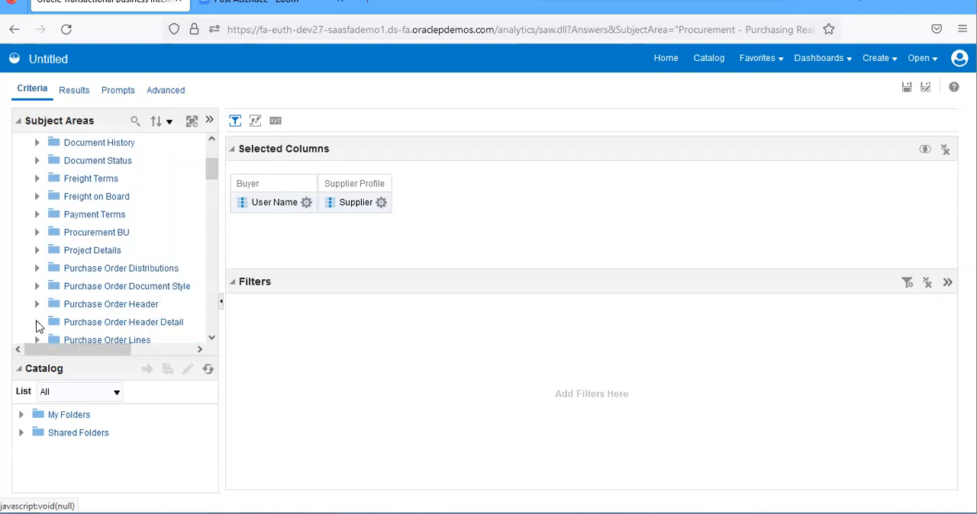
mouse_move(213, 278)
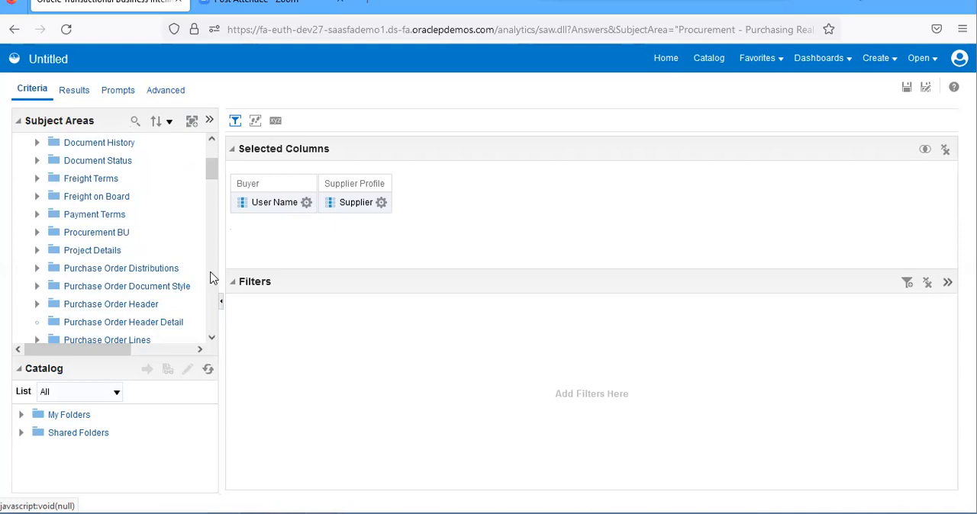
scroll("down", 3)
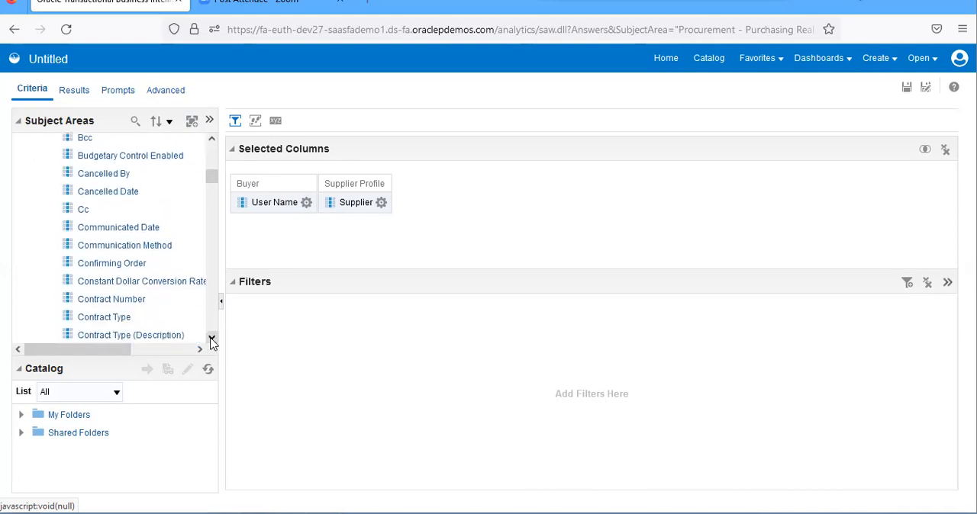
scroll("down", 3)
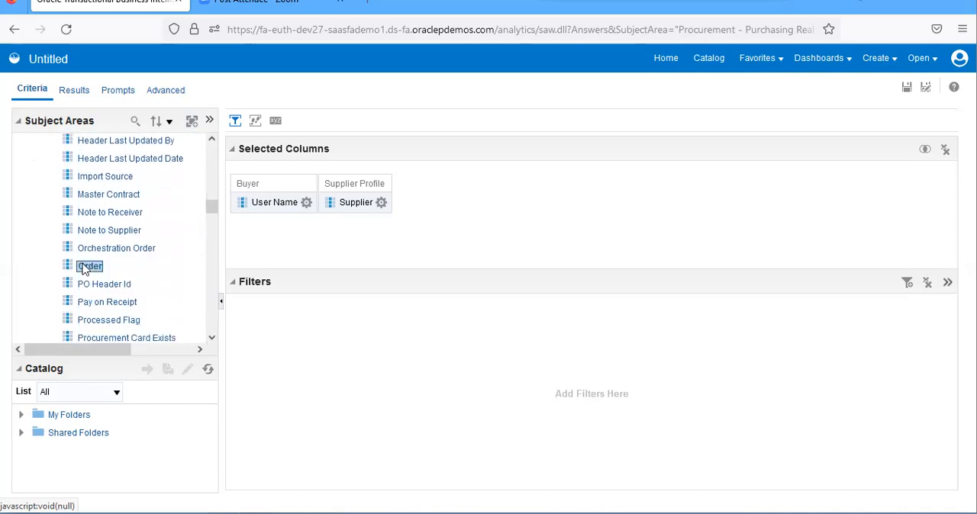
Step: Add Order from Purchase Order Header Detail as the third column and start Save As
double_click(89, 266)
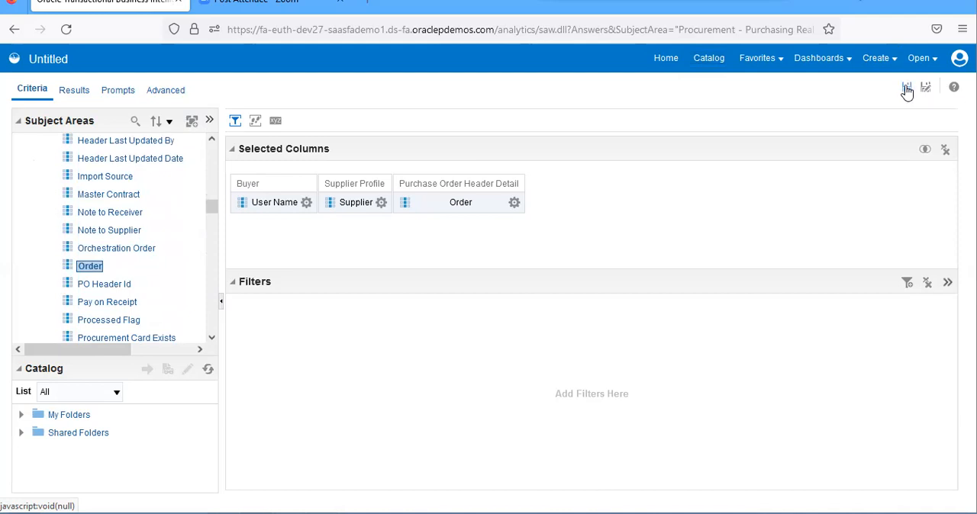
left_click(907, 87)
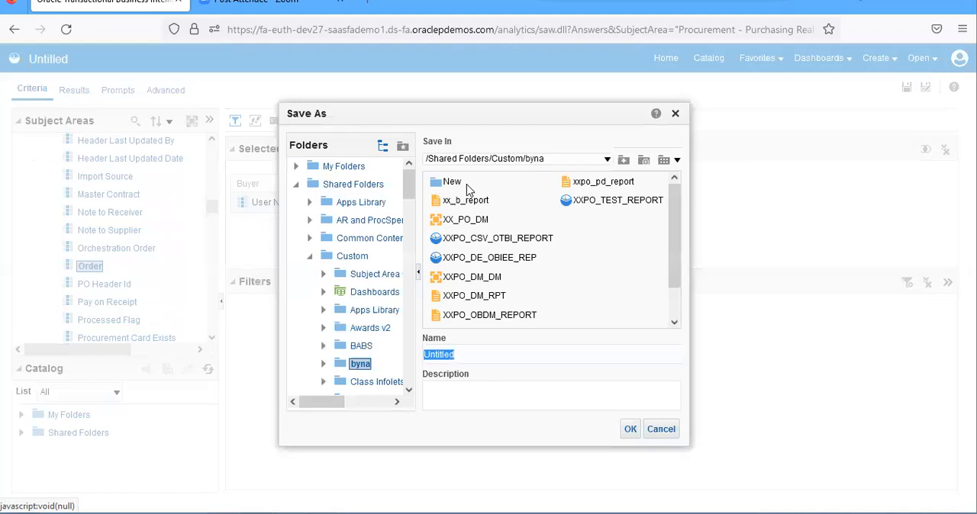
Step: Save the analysis in the New folder as XXPO_DEP_PARA_REPORT with matching description
left_click(452, 181)
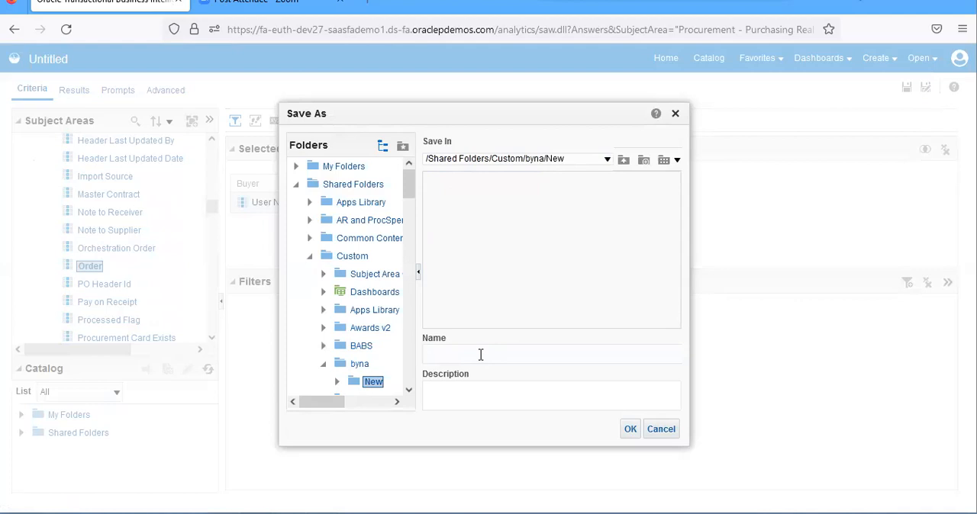
type("XXPO")
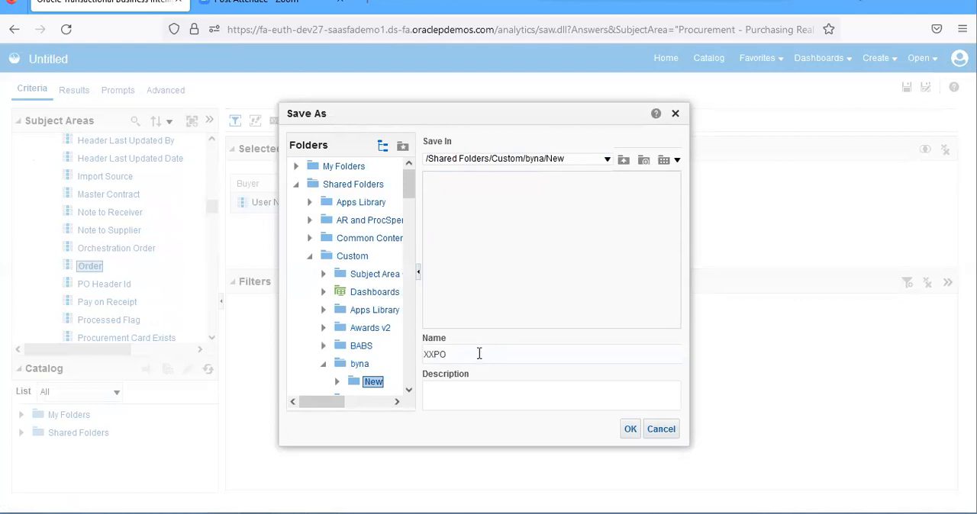
type("_")
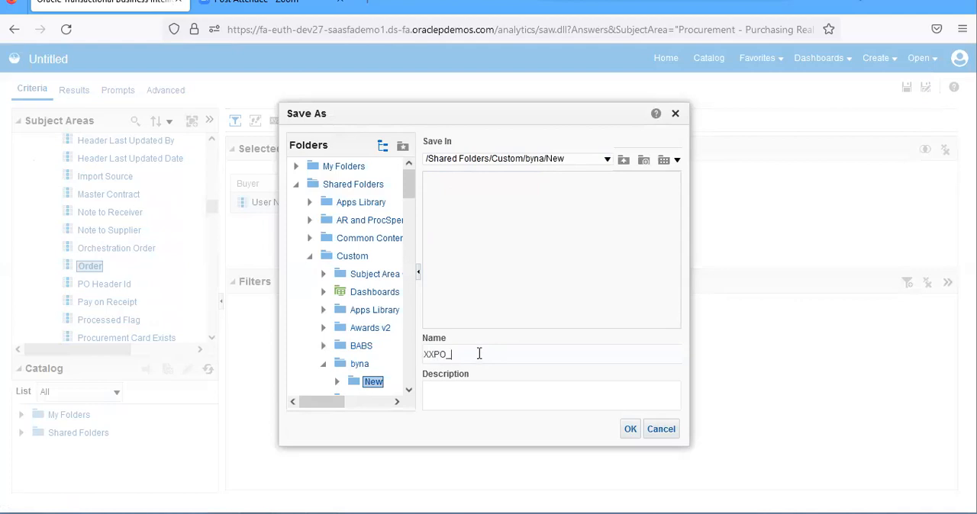
type("DEP")
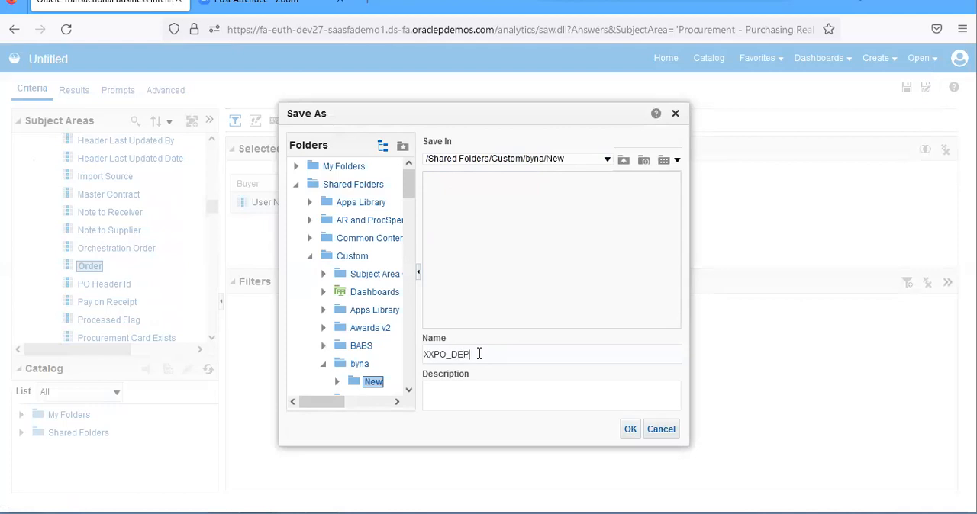
type("+")
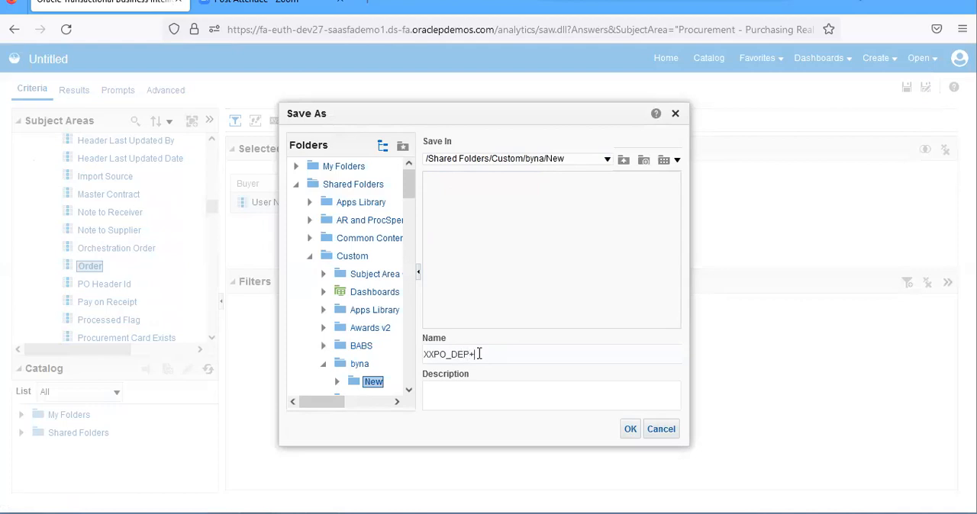
type("_")
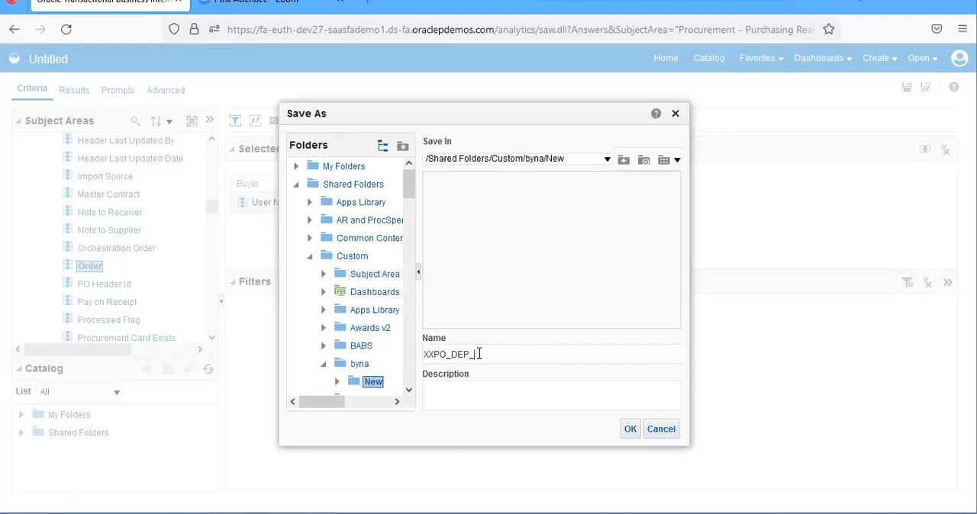
type("p")
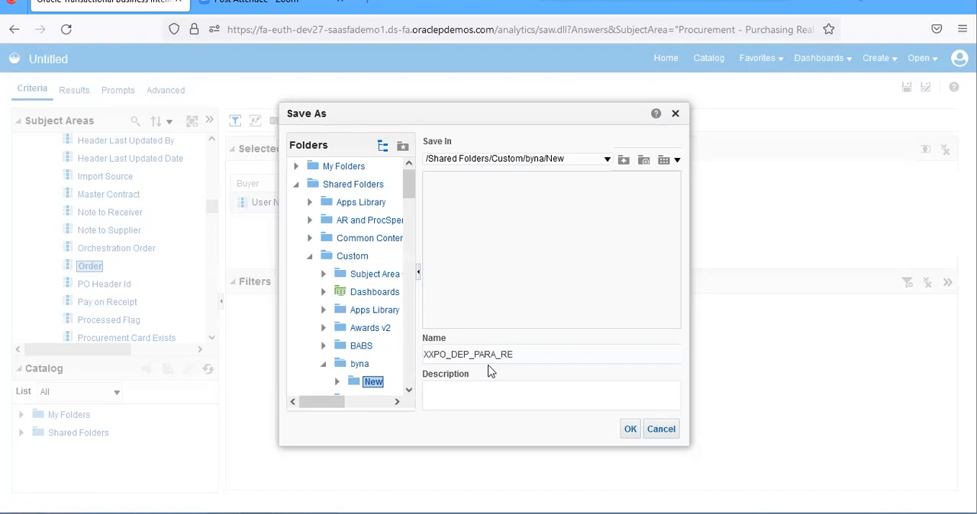
type("PORT")
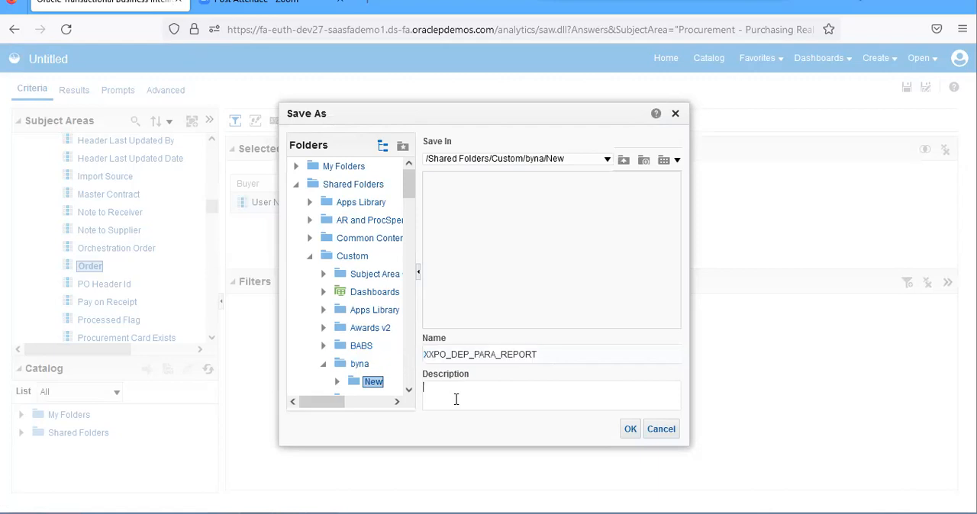
type("XXPO_DEP_PARA_REPORT")
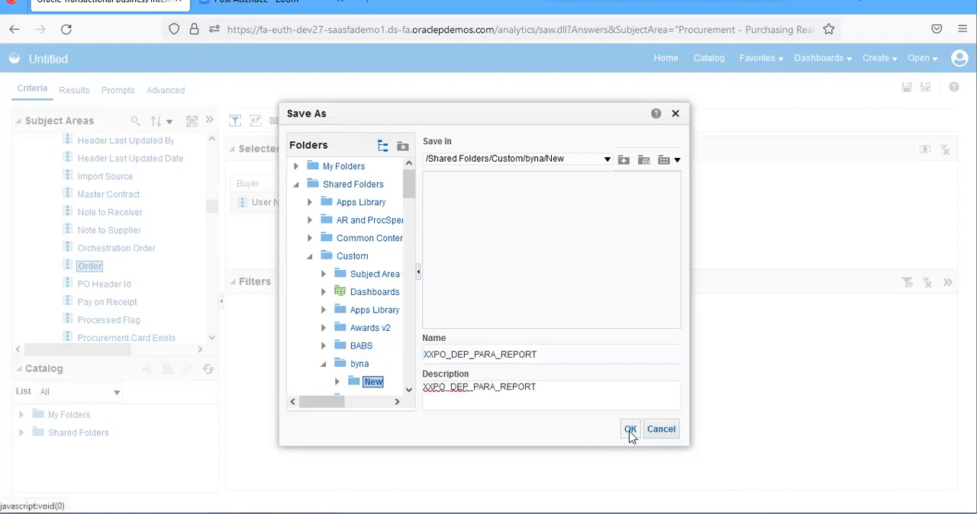
left_click(629, 429)
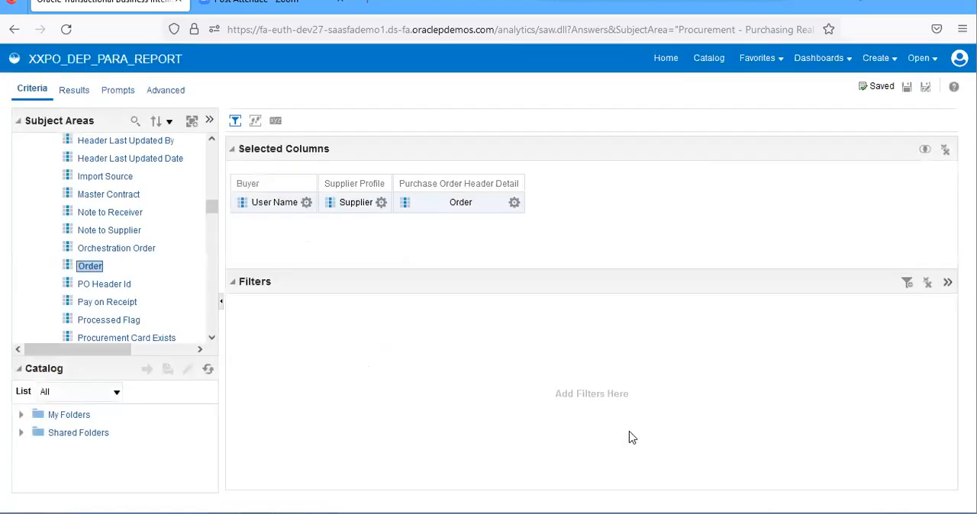
mouse_move(906, 86)
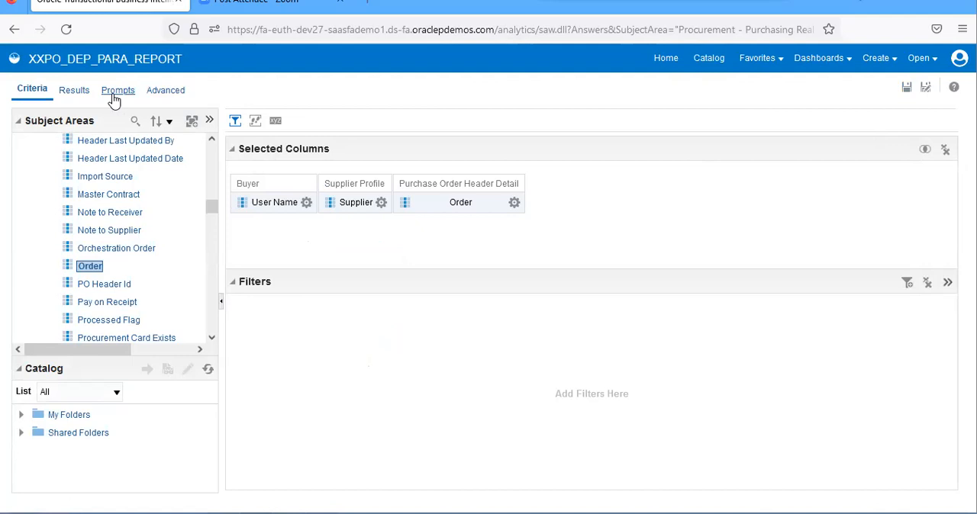
Step: Switch to the Prompts tab and list the columns available for a new column prompt
left_click(117, 90)
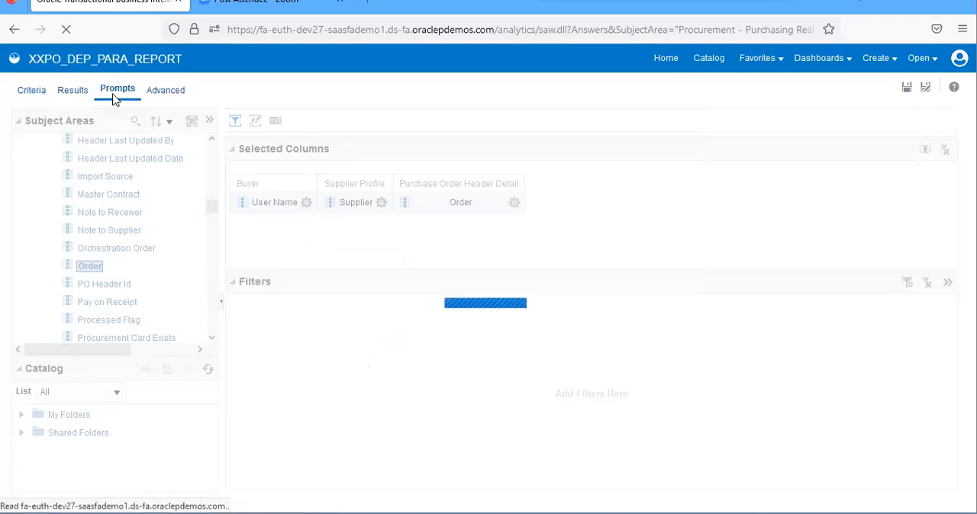
left_click(117, 90)
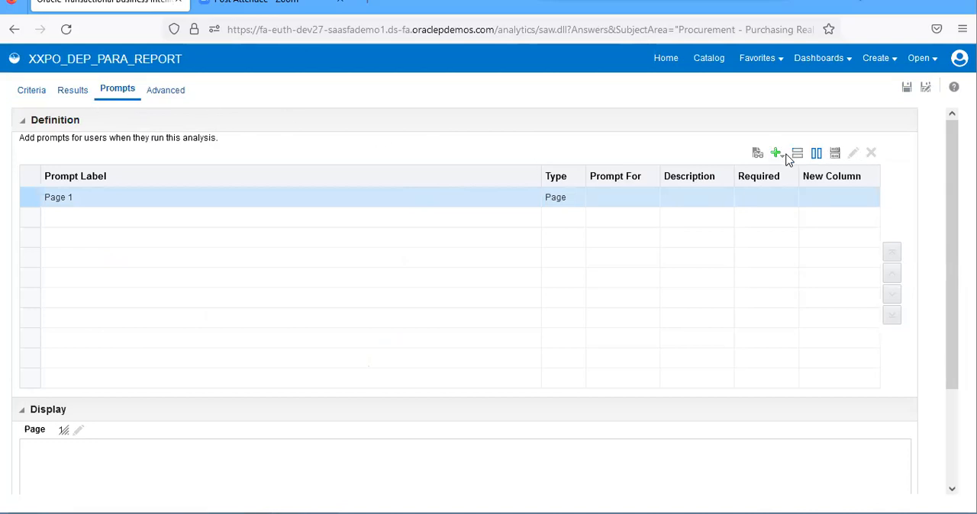
left_click(776, 152)
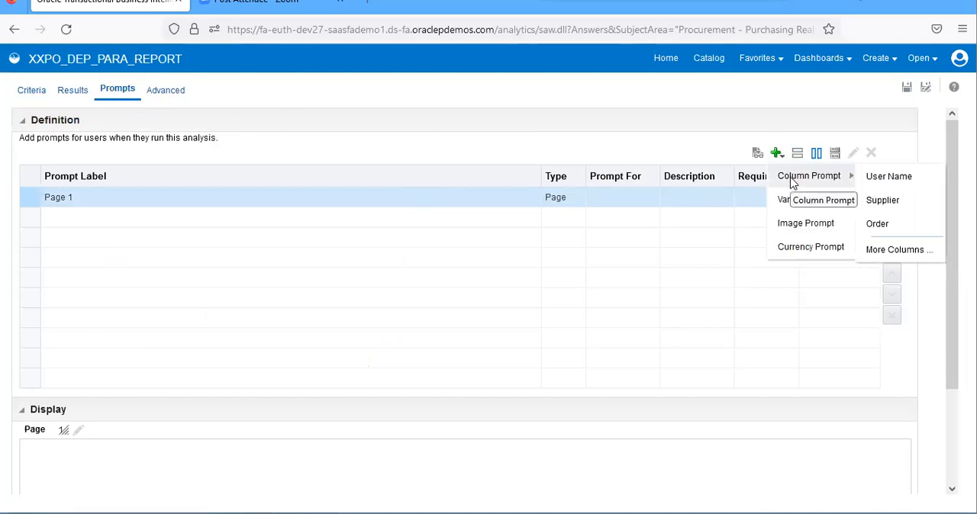
mouse_move(889, 176)
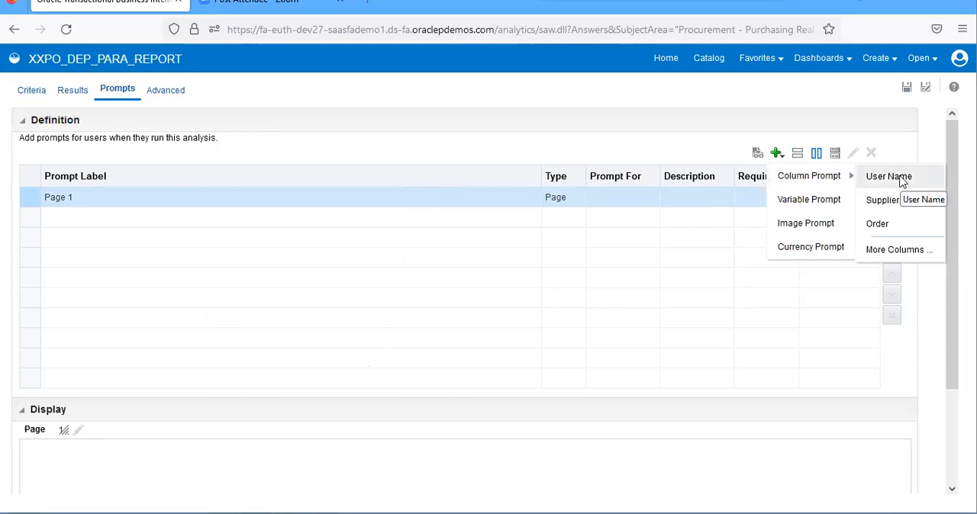
mouse_move(888, 177)
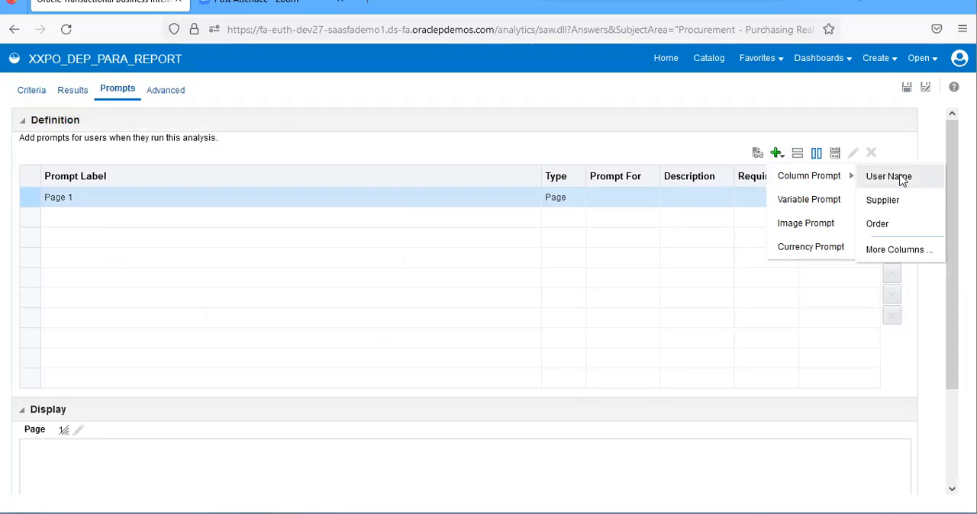
Step: Create a column prompt on User Name with custom label Buyer Name and select it
left_click(887, 177)
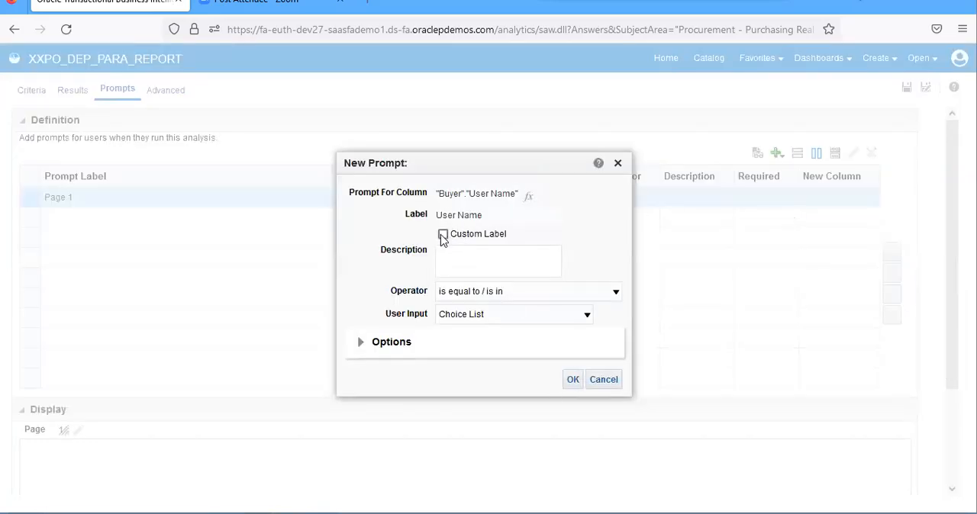
left_click(443, 235)
type("Buy")
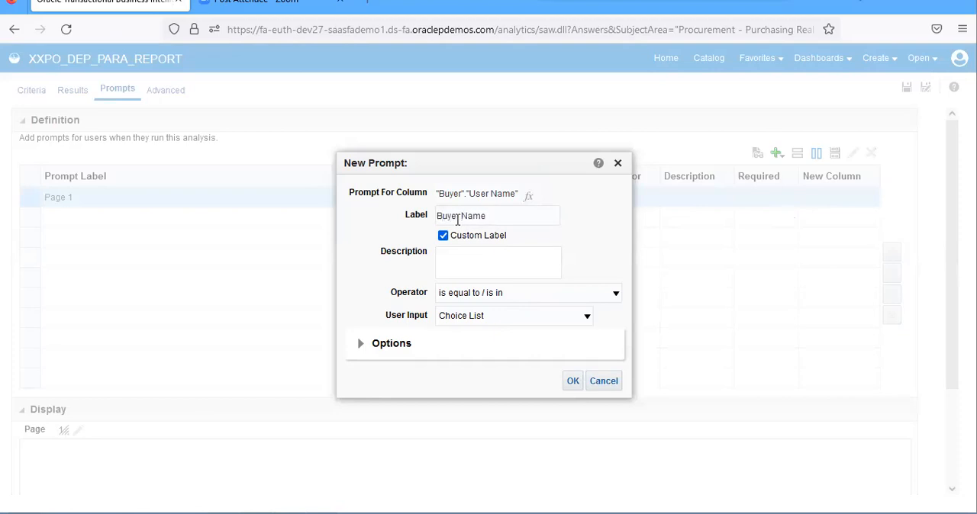
left_click(572, 381)
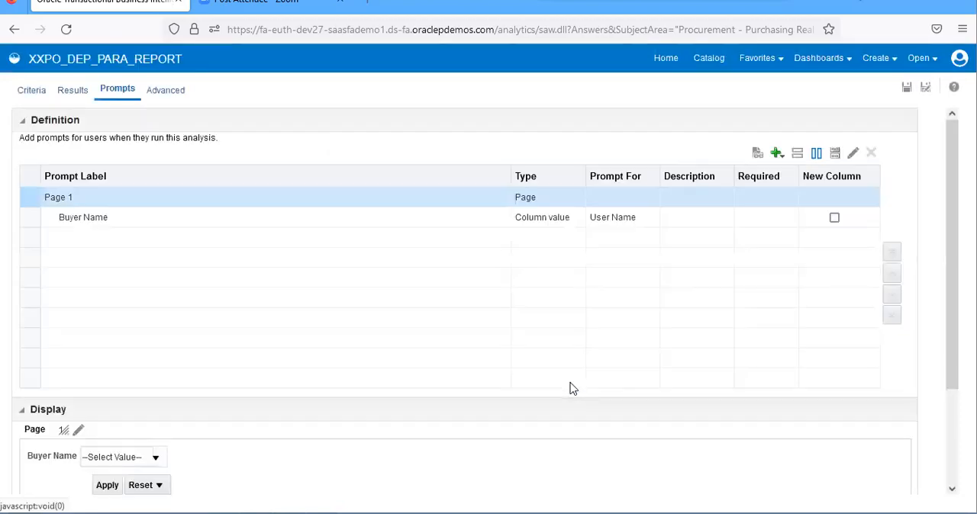
mouse_move(258, 266)
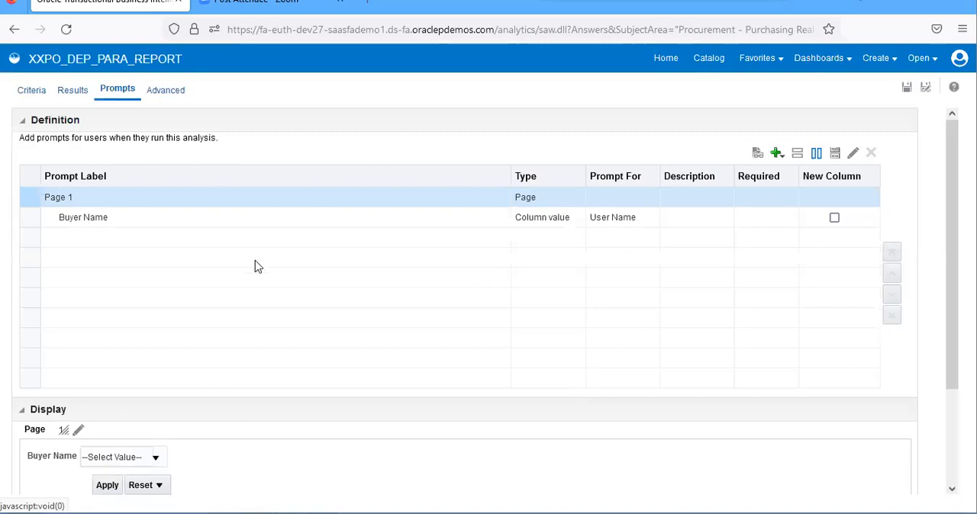
left_click(82, 217)
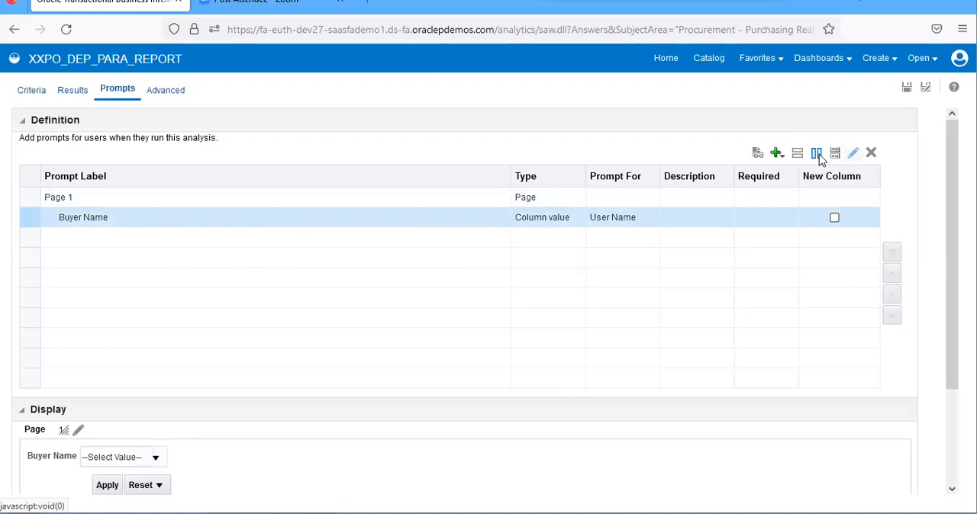
Step: Create a column prompt on Supplier with custom label Supplier Name
left_click(776, 153)
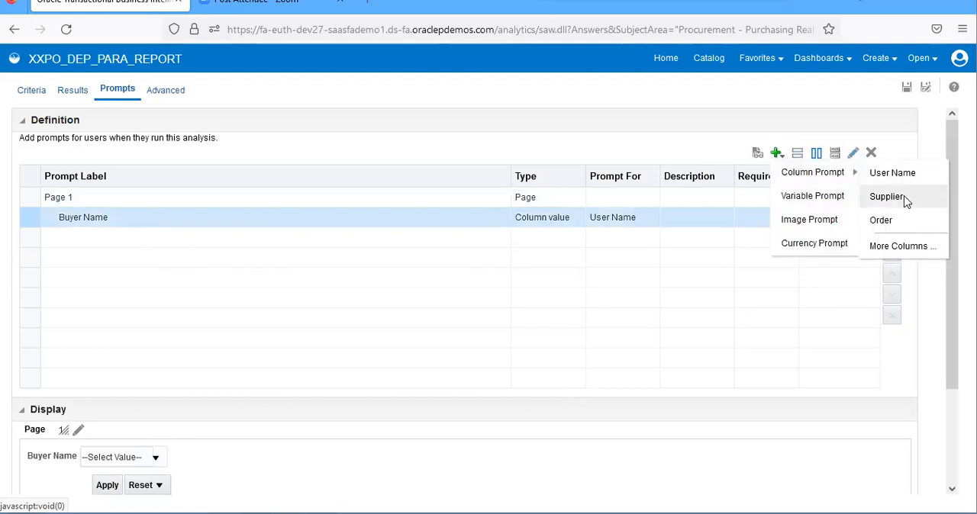
left_click(886, 196)
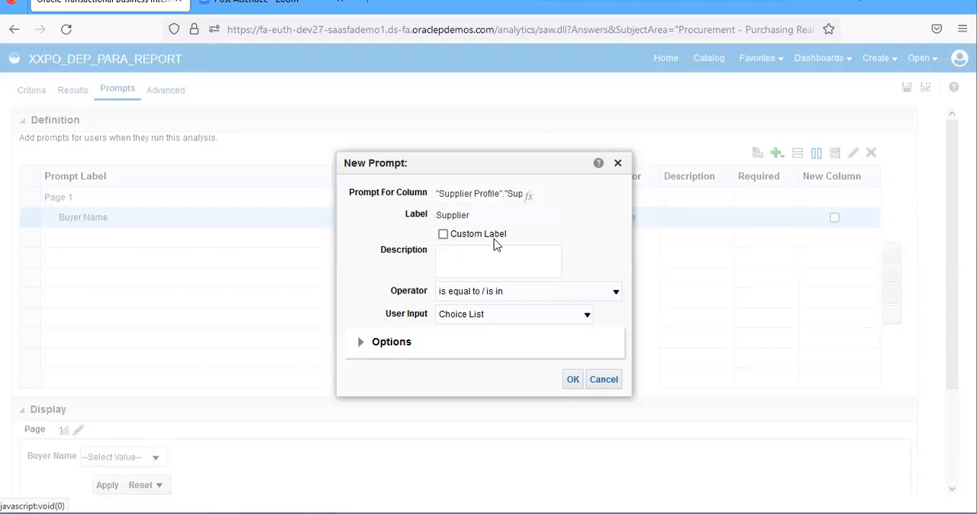
triple_click(453, 215)
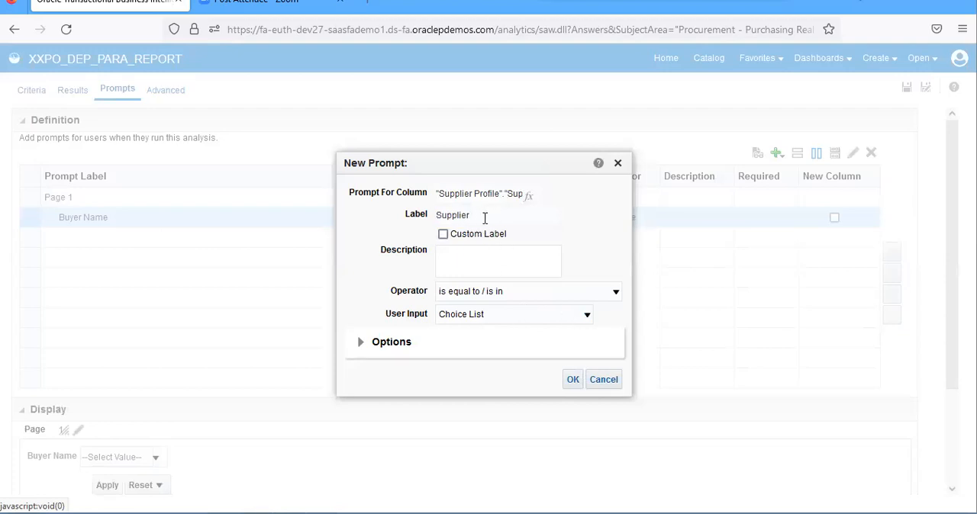
left_click(443, 234)
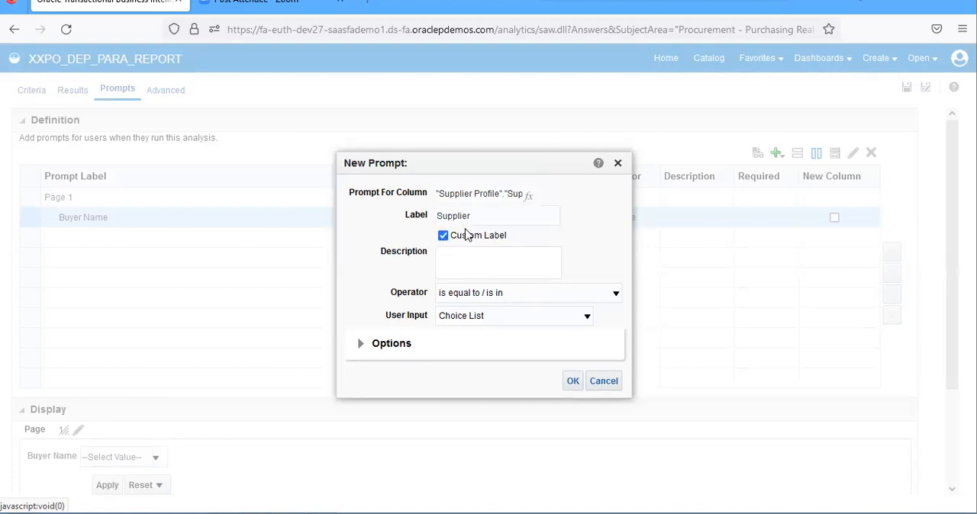
type("N")
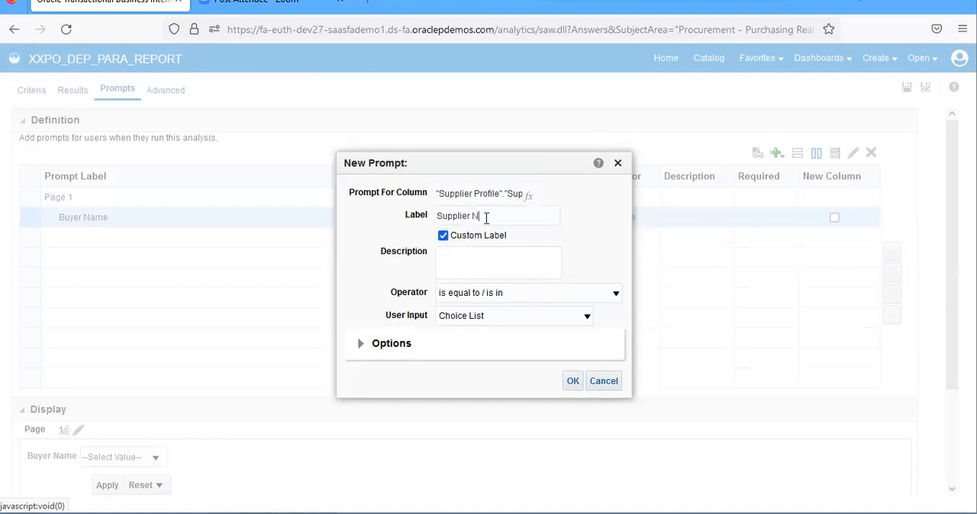
type("ame")
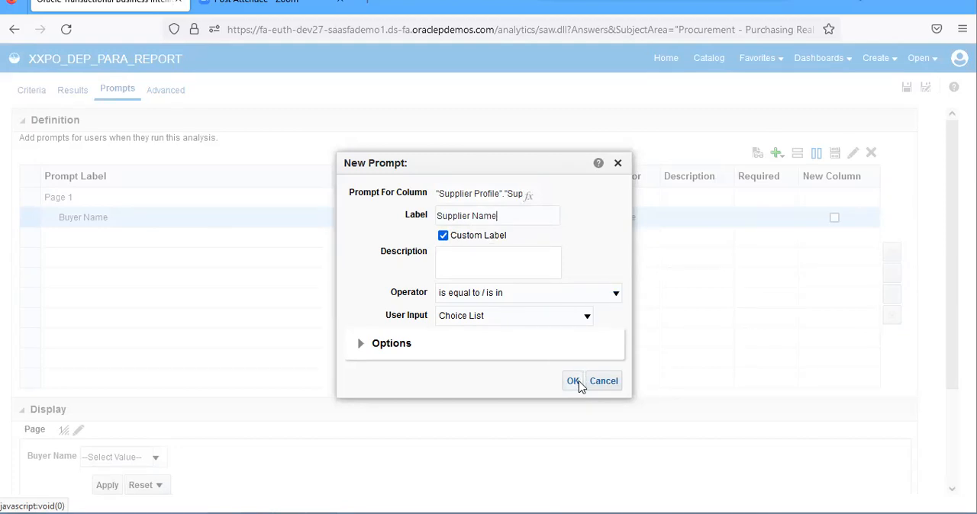
left_click(572, 381)
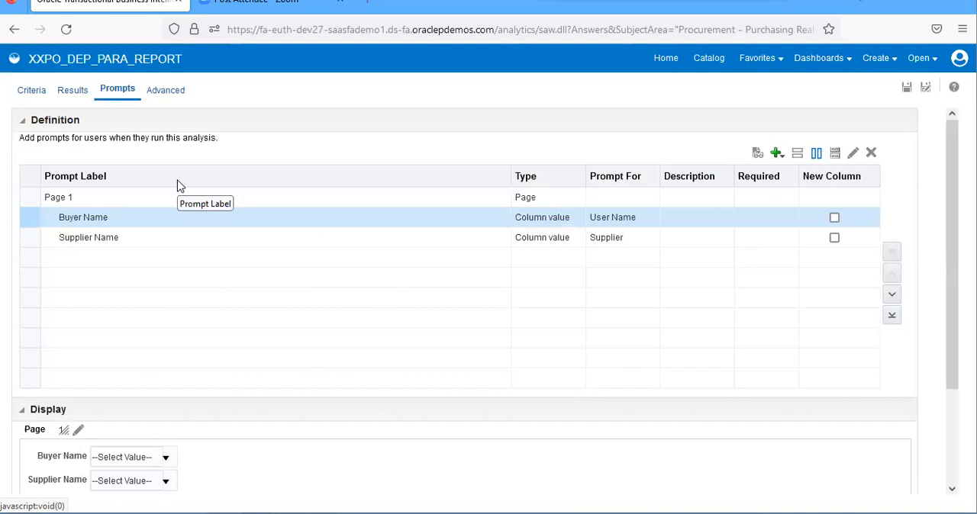
mouse_move(532, 242)
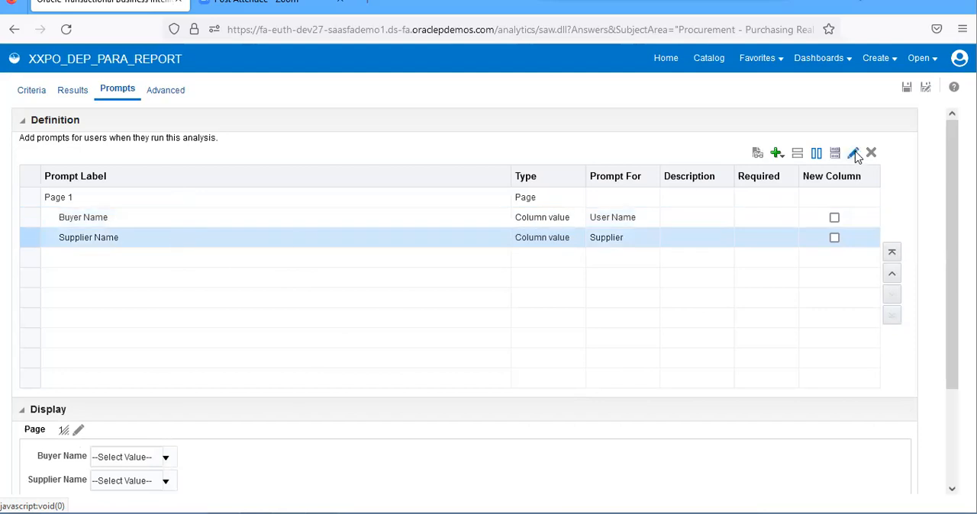
Step: Limit the Supplier Name prompt's values by the Buyer Name prompt and save the analysis
left_click(854, 154)
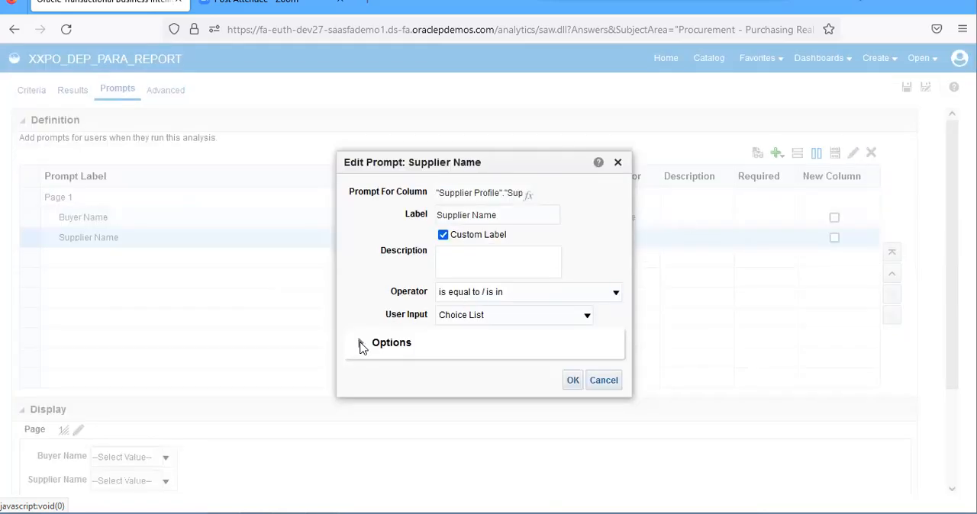
left_click(352, 343)
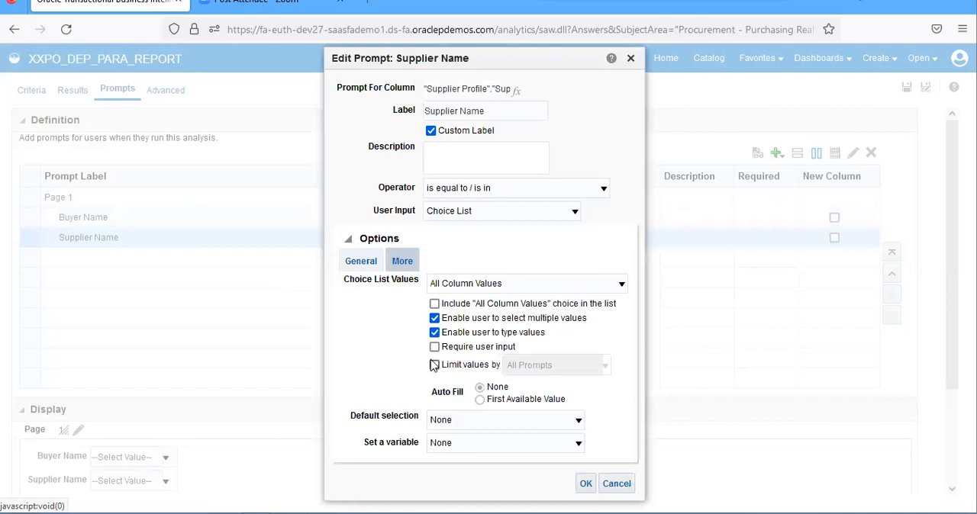
left_click(434, 364)
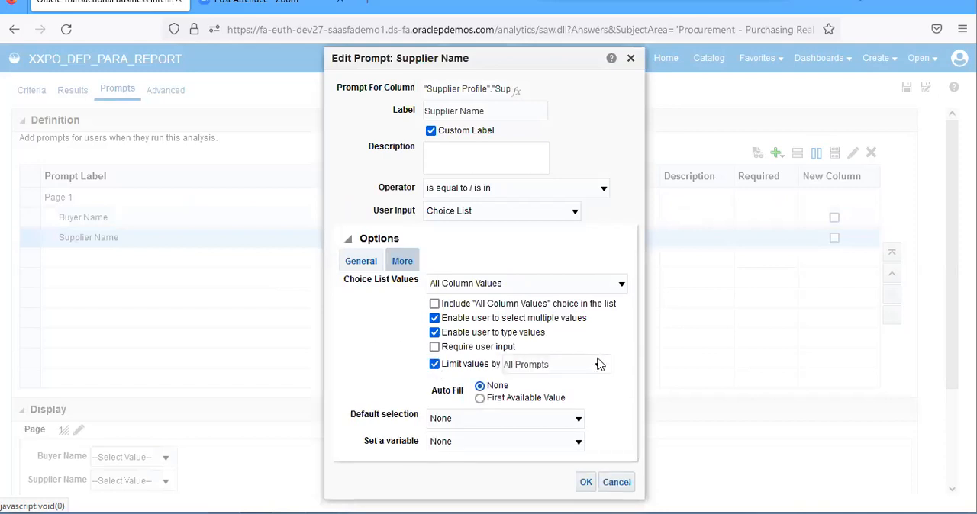
left_click(600, 364)
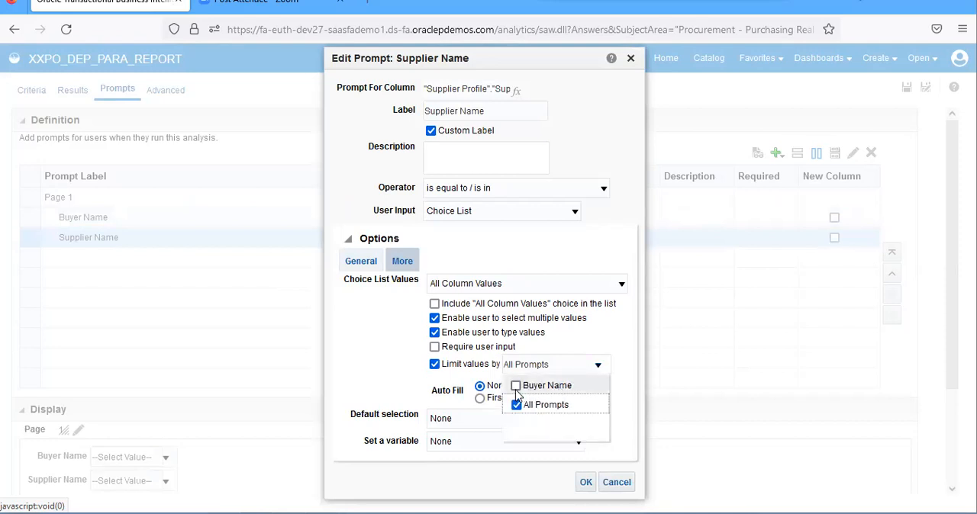
left_click(516, 385)
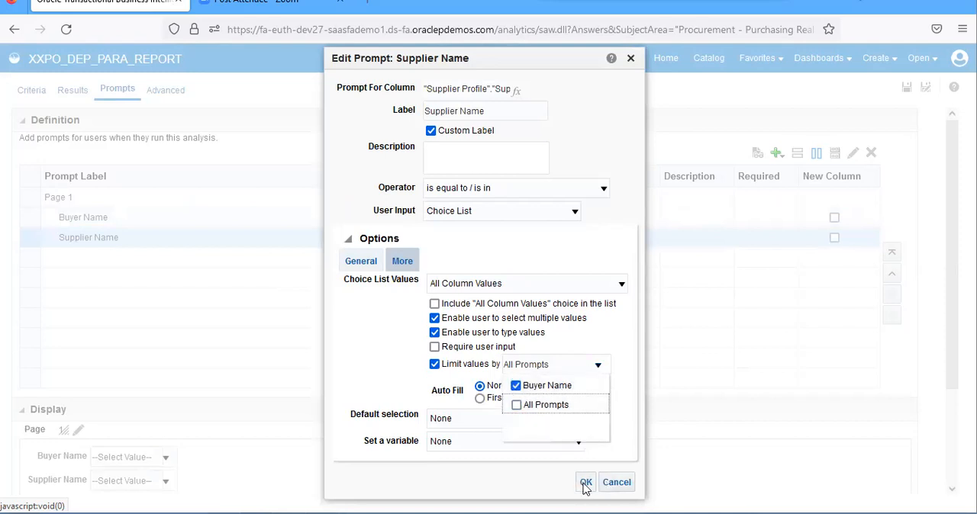
left_click(585, 483)
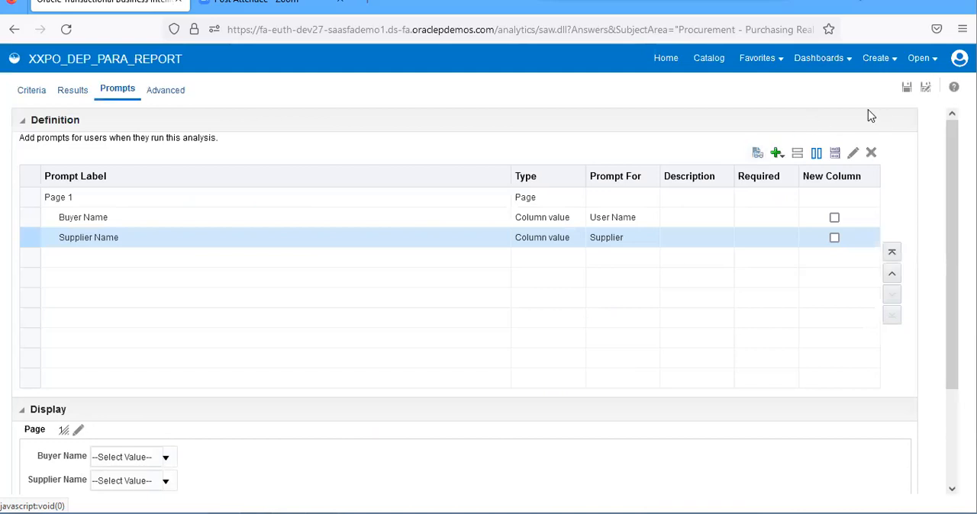
mouse_move(907, 87)
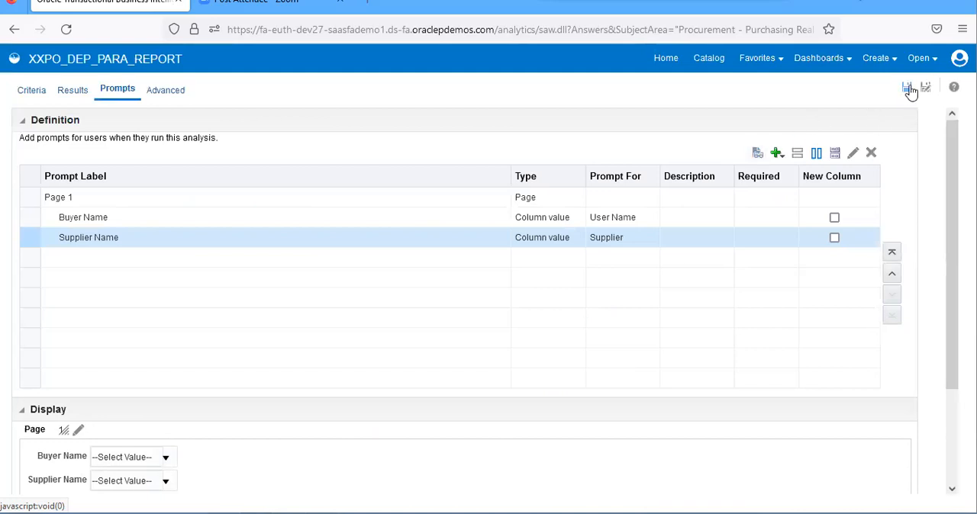
left_click(907, 87)
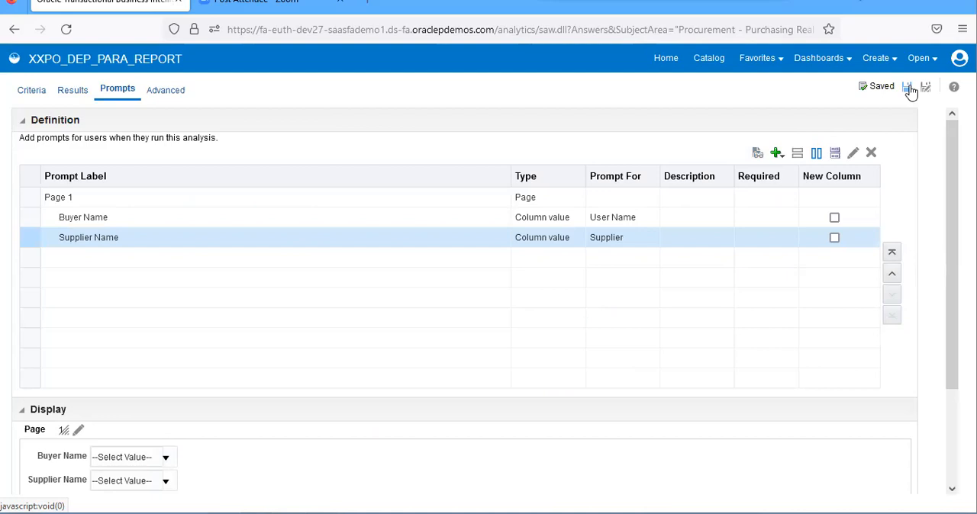
mouse_move(727, 91)
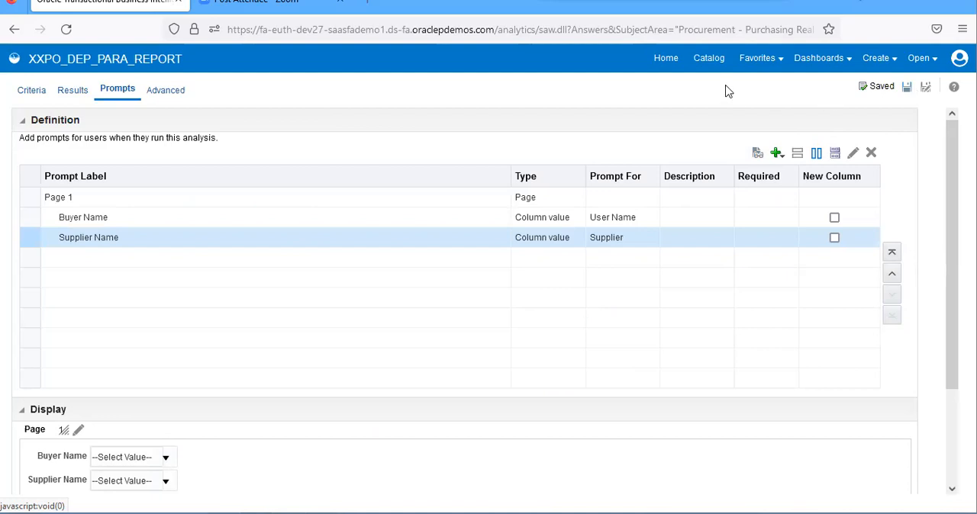
mouse_move(708, 58)
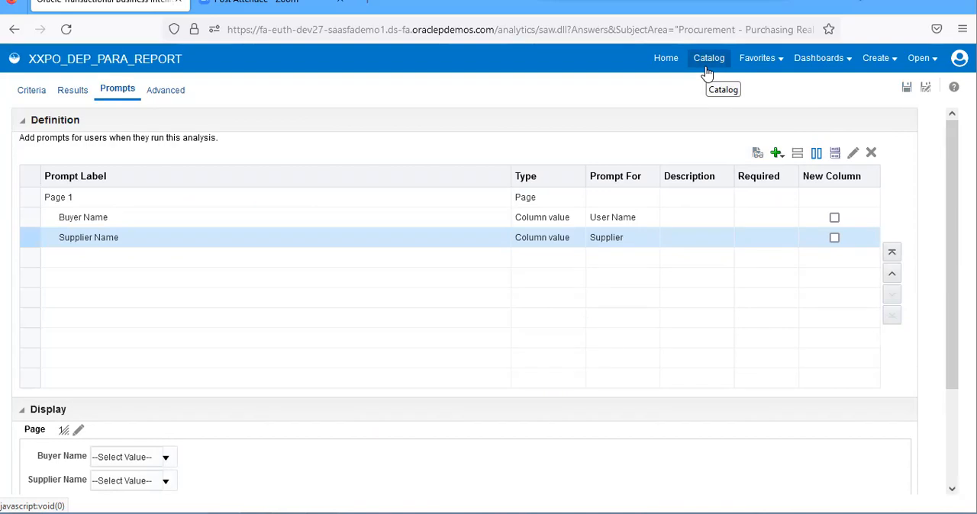
Step: Navigate the catalog to Custom/byna/New and open the saved XXPO_DEP_PARA_REPORT analysis
left_click(708, 57)
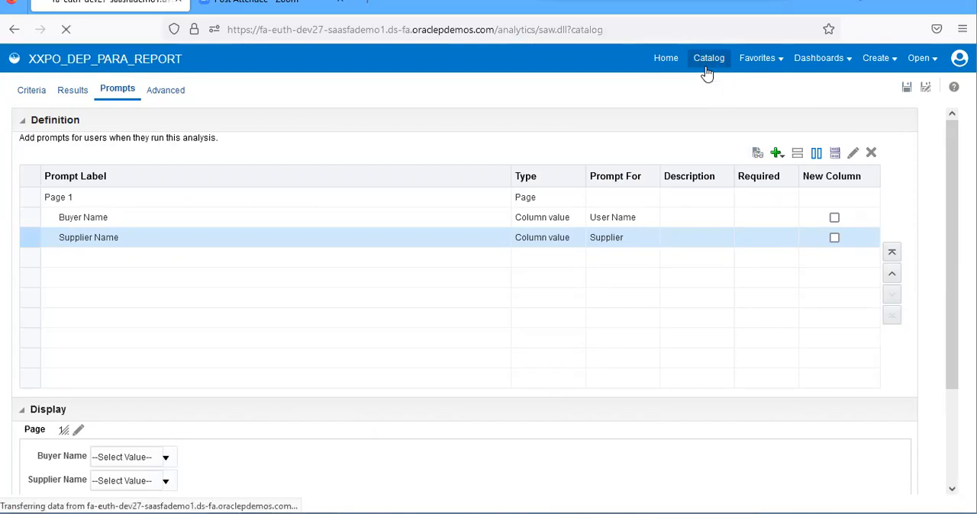
left_click(708, 58)
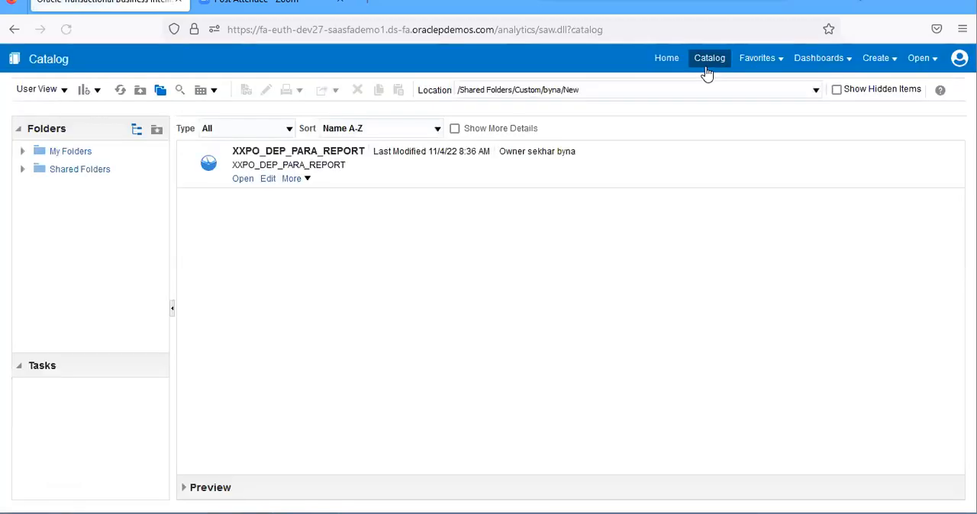
left_click(23, 169)
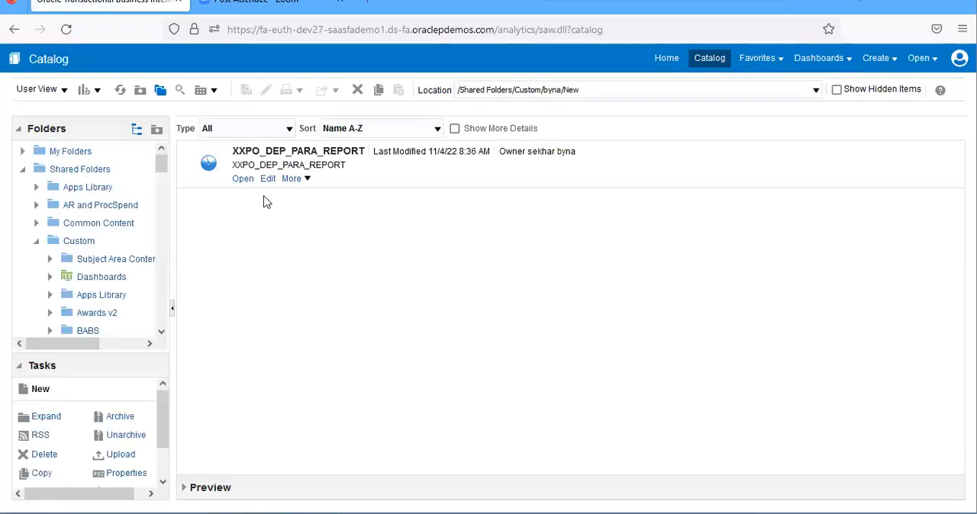
mouse_move(243, 178)
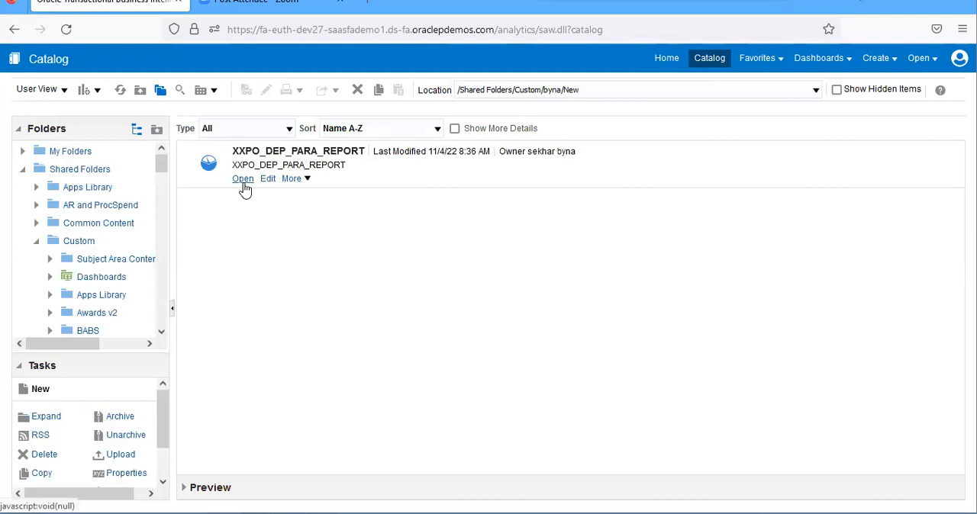
left_click(243, 178)
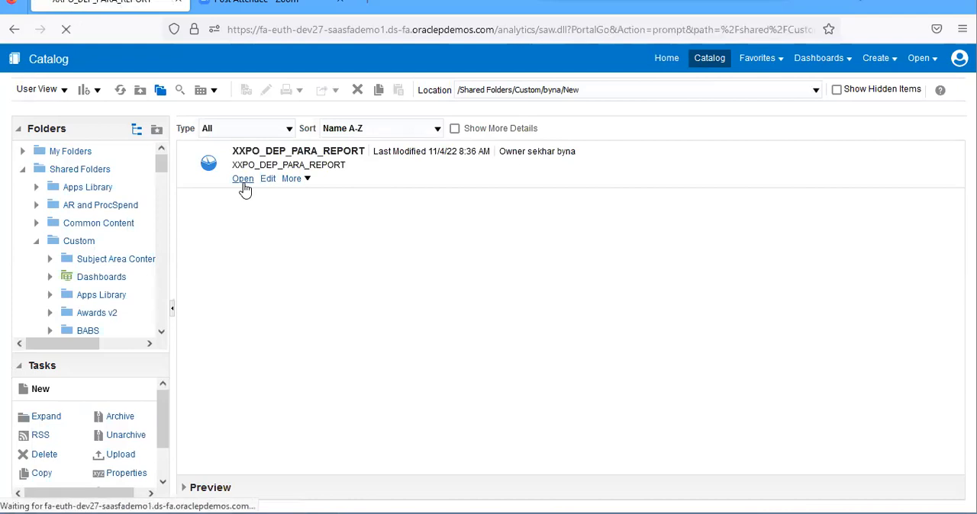
left_click(242, 179)
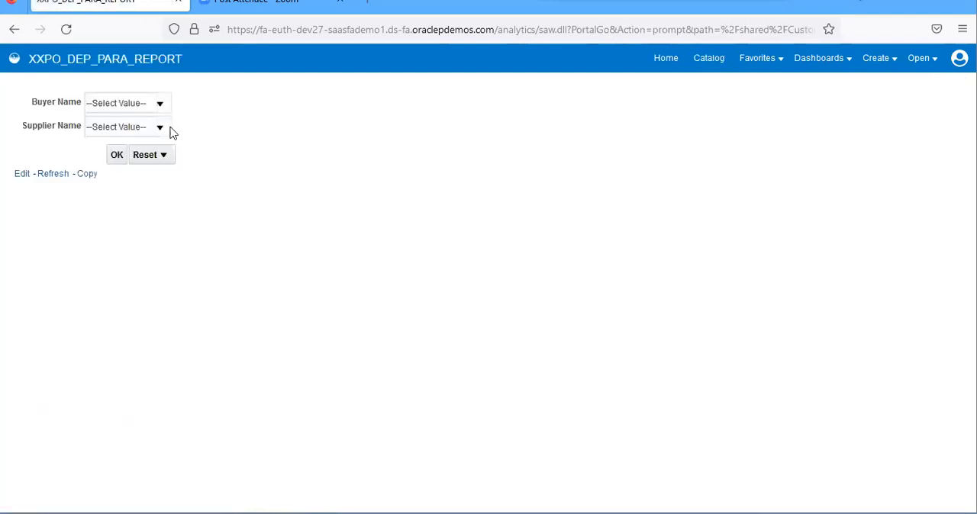
left_click(159, 103)
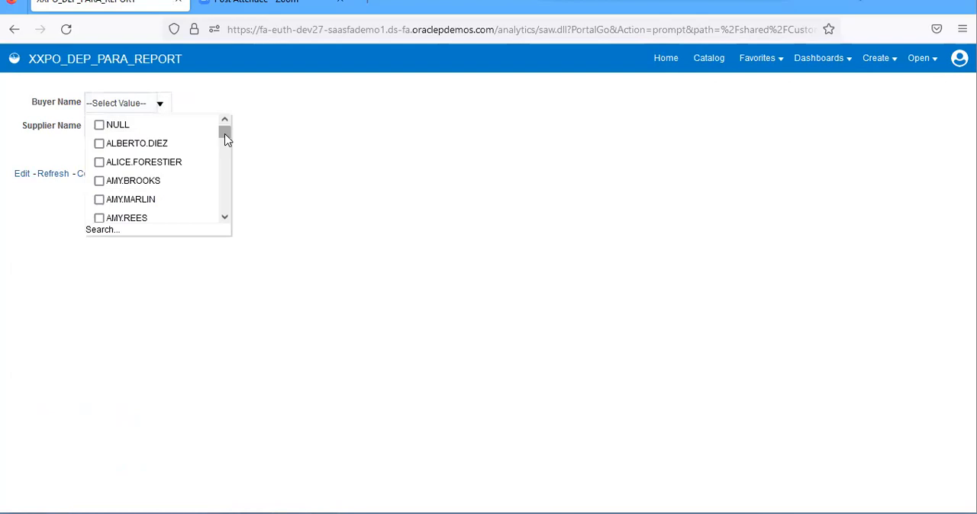
scroll("down", 3)
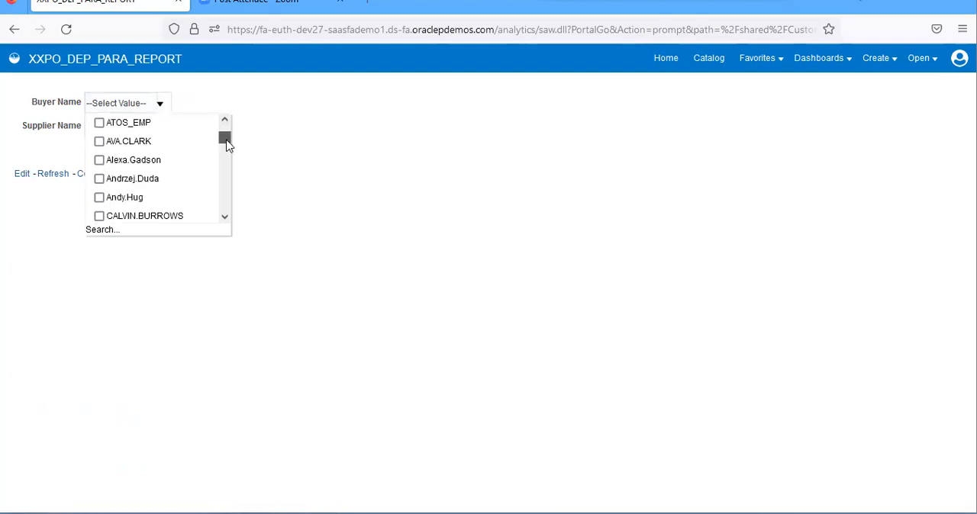
scroll("down", 3)
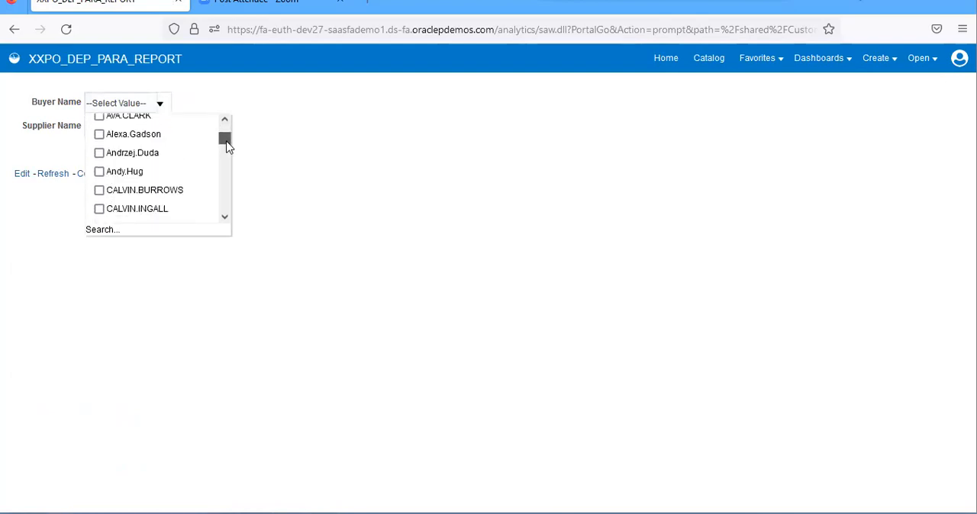
scroll("up", 3)
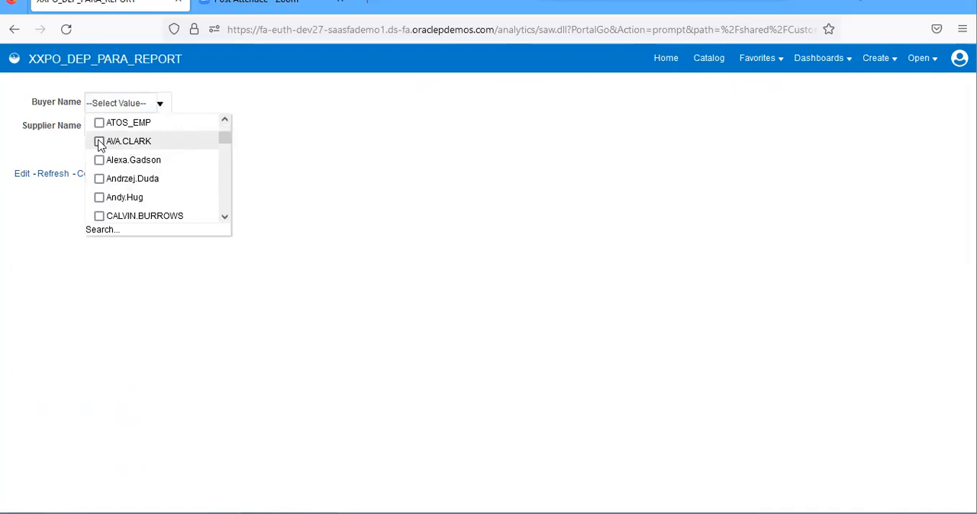
left_click(98, 142)
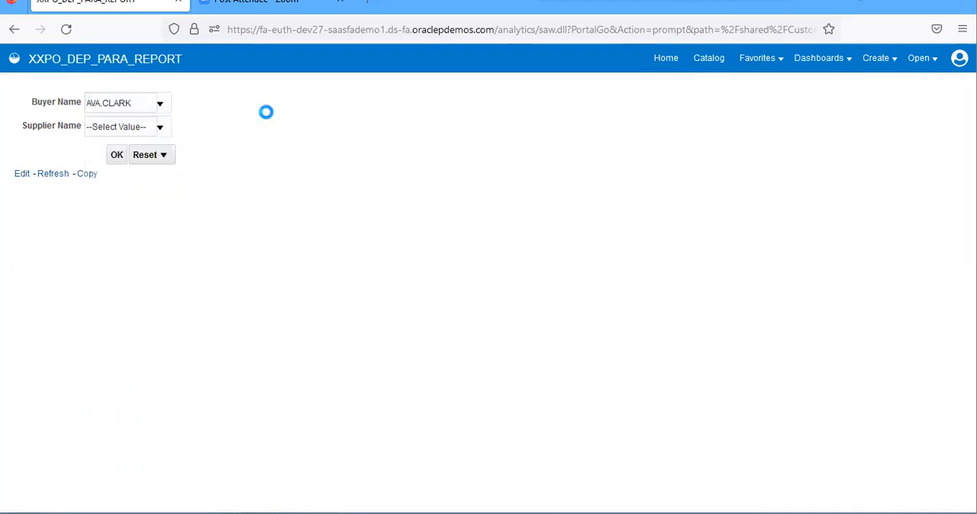
Step: Choose Midtown Computer Supplies in the dependent Supplier Name prompt
left_click(160, 127)
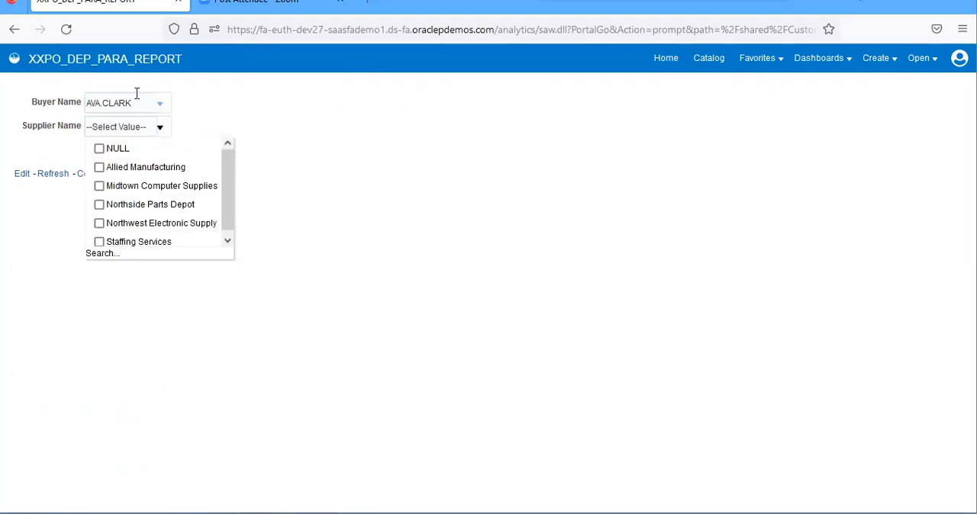
mouse_move(42, 108)
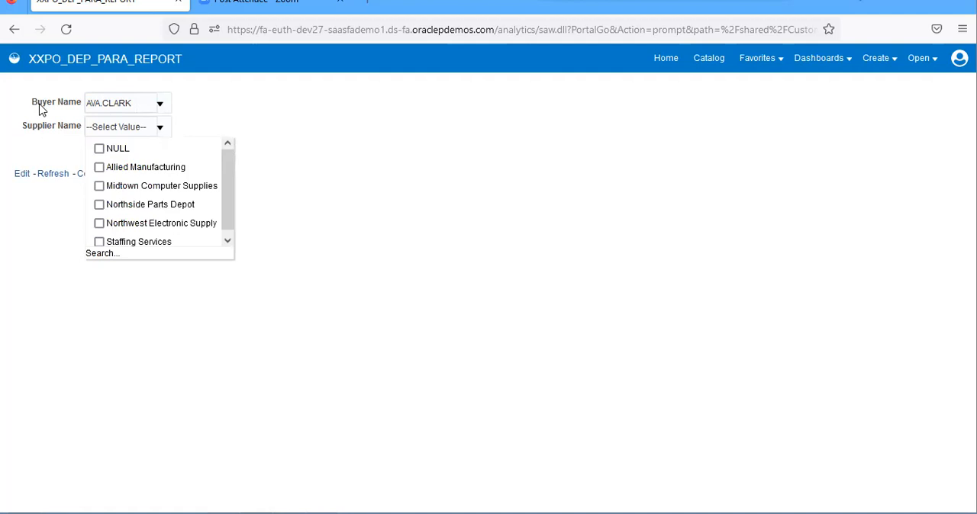
mouse_move(235, 79)
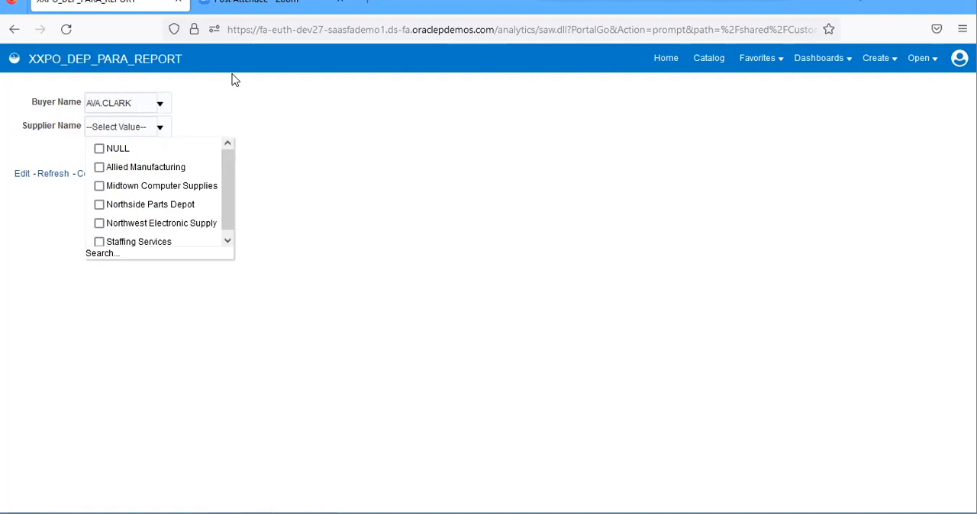
left_click(160, 126)
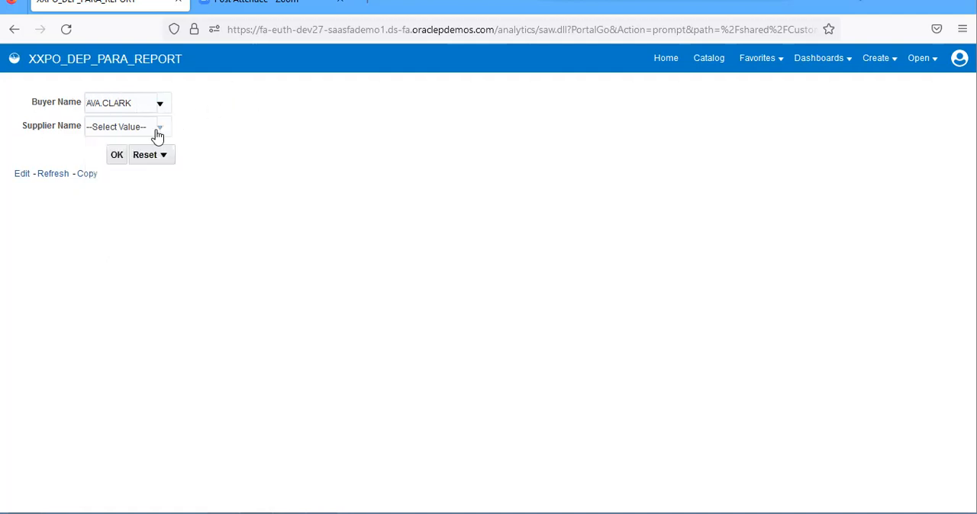
left_click(159, 126)
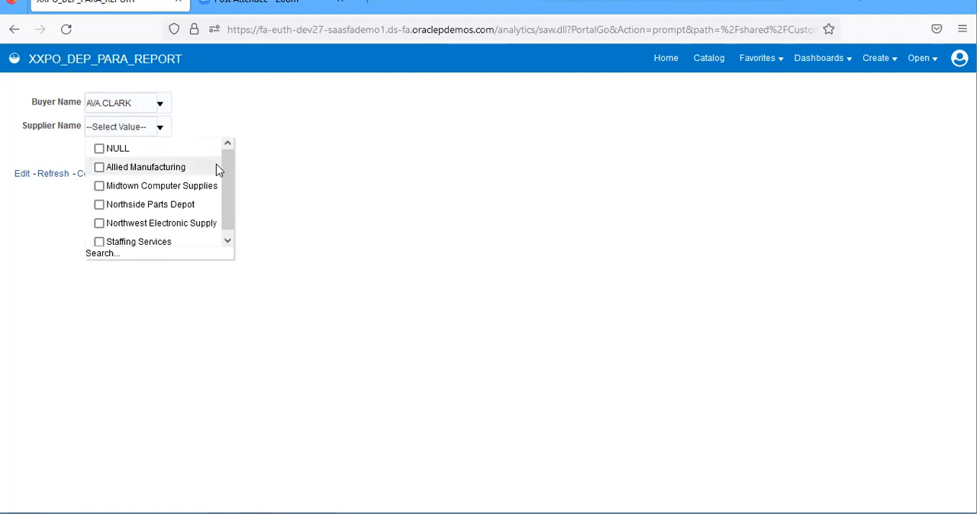
left_click(98, 185)
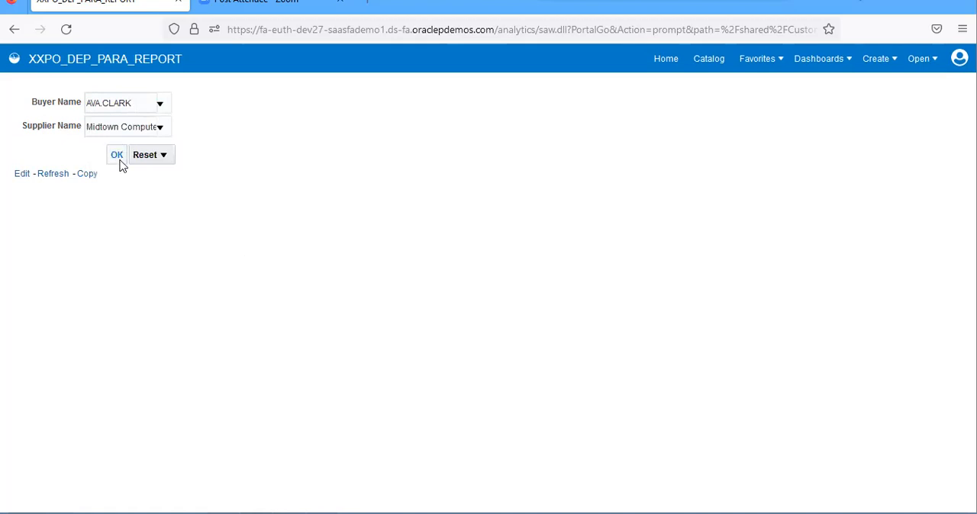
left_click(116, 155)
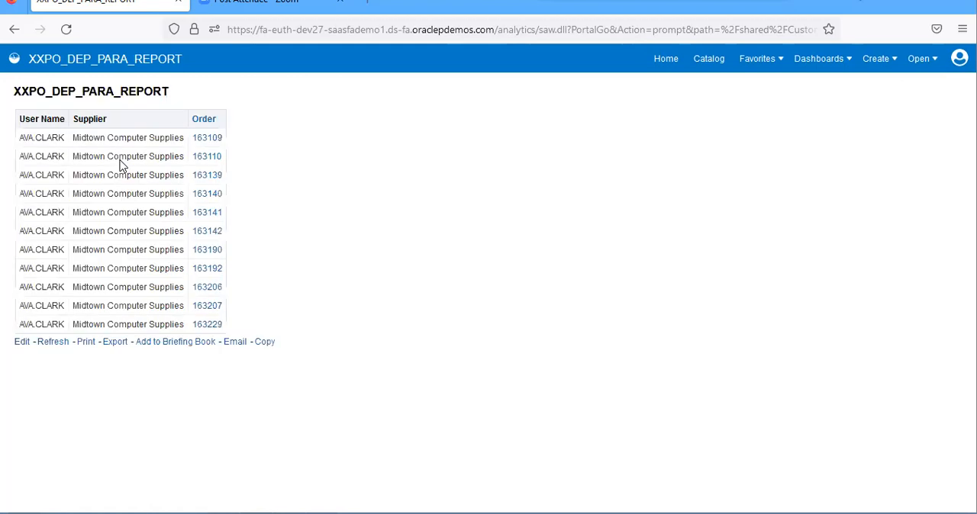
mouse_move(645, 93)
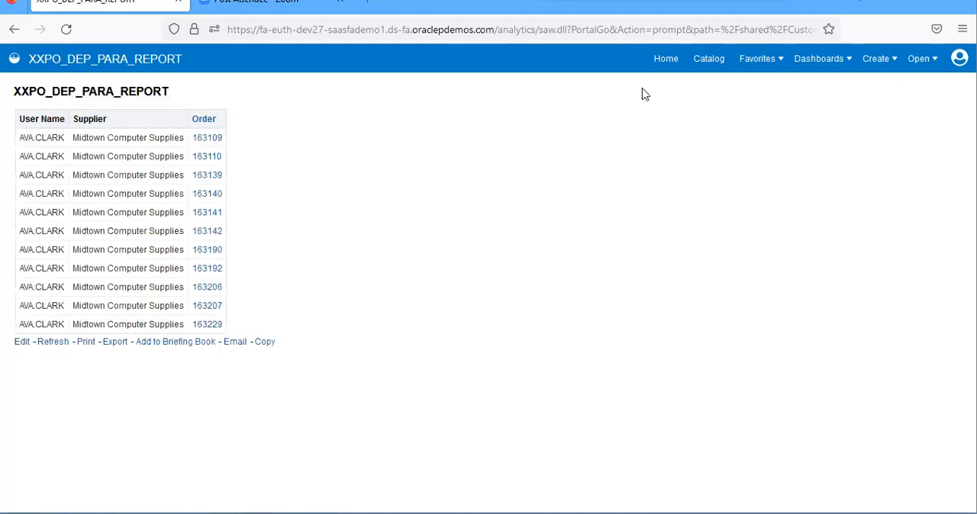
mouse_move(773, 74)
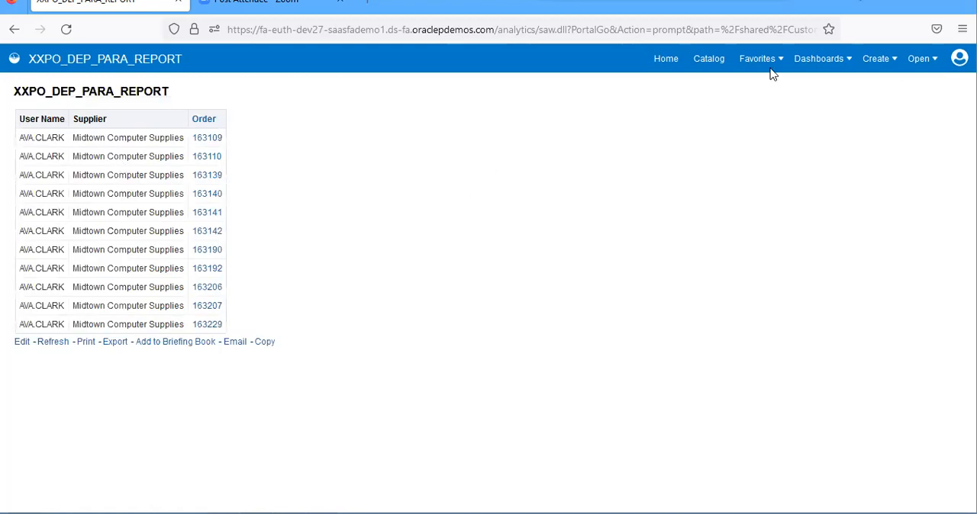
mouse_move(709, 59)
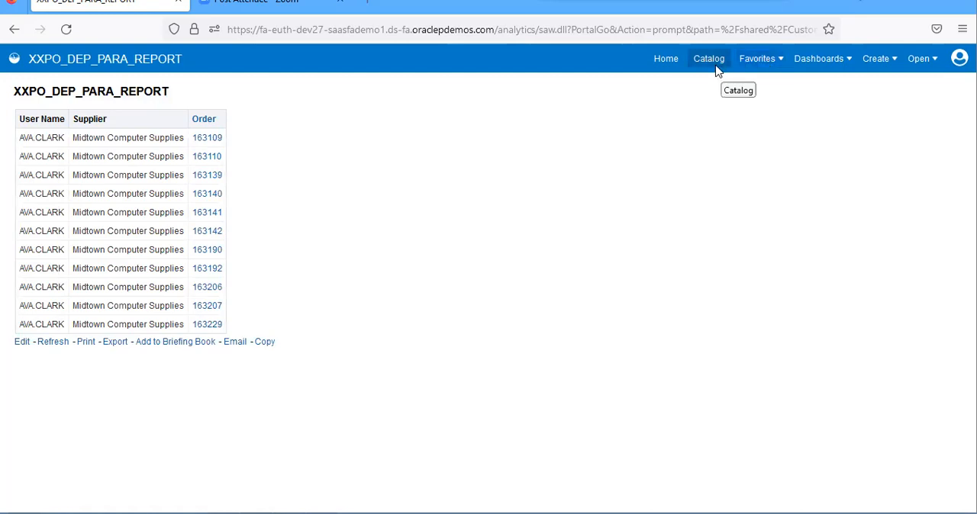
Step: Return to the catalog and reopen XXPO_DEP_PARA_REPORT with both prompts unset
left_click(708, 58)
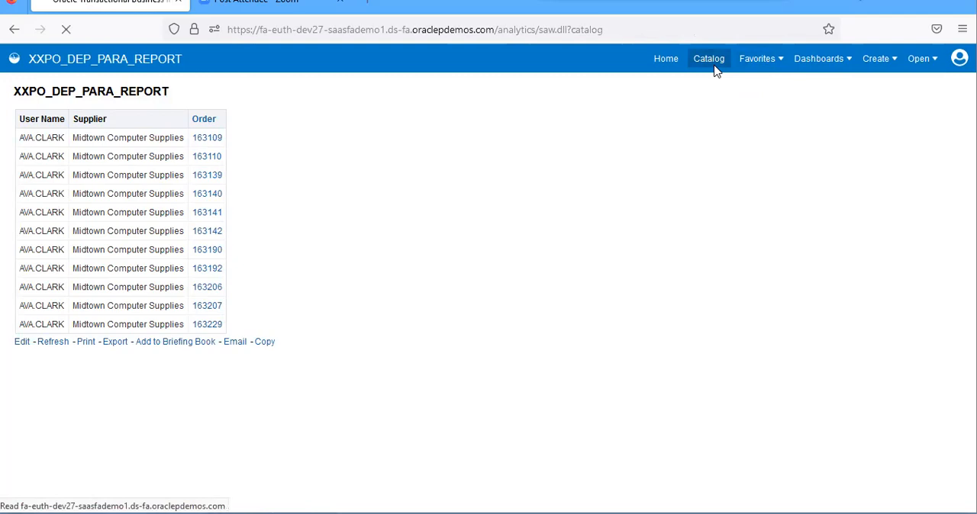
left_click(707, 58)
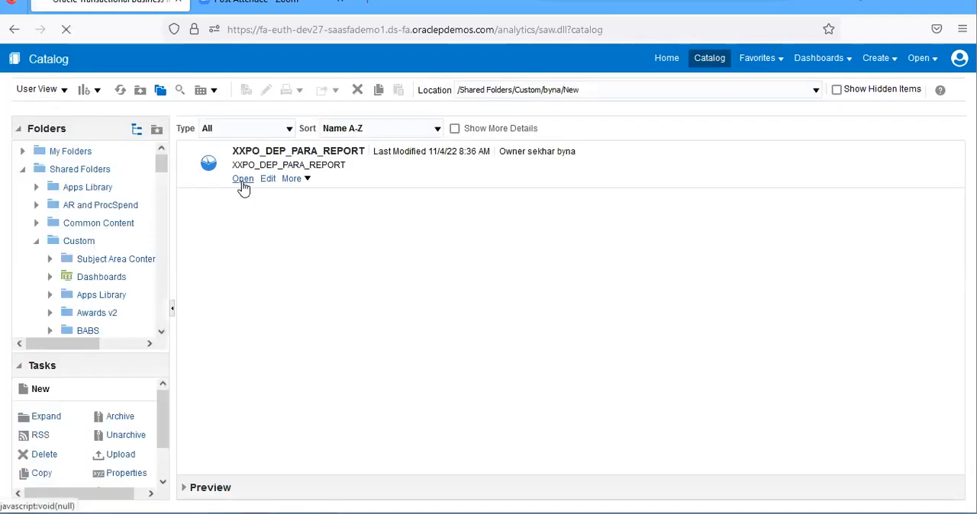
left_click(243, 179)
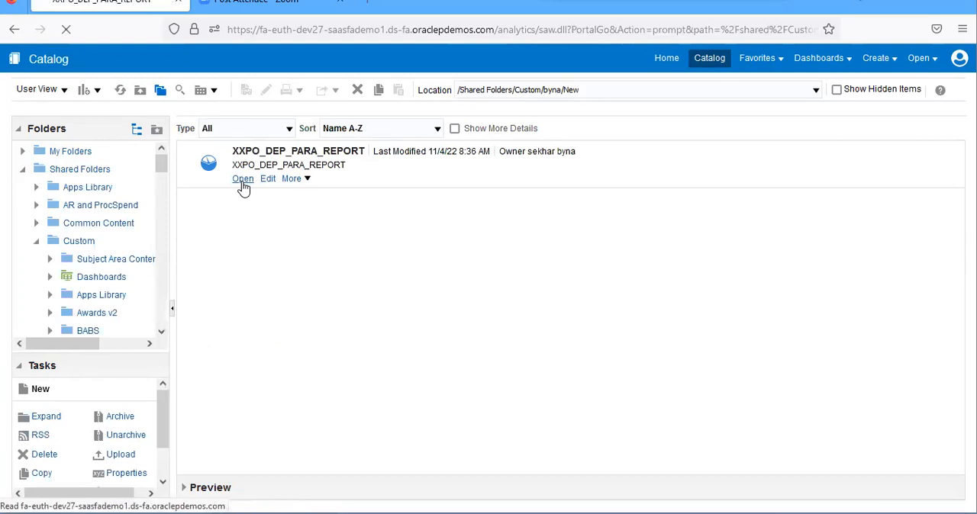
left_click(243, 179)
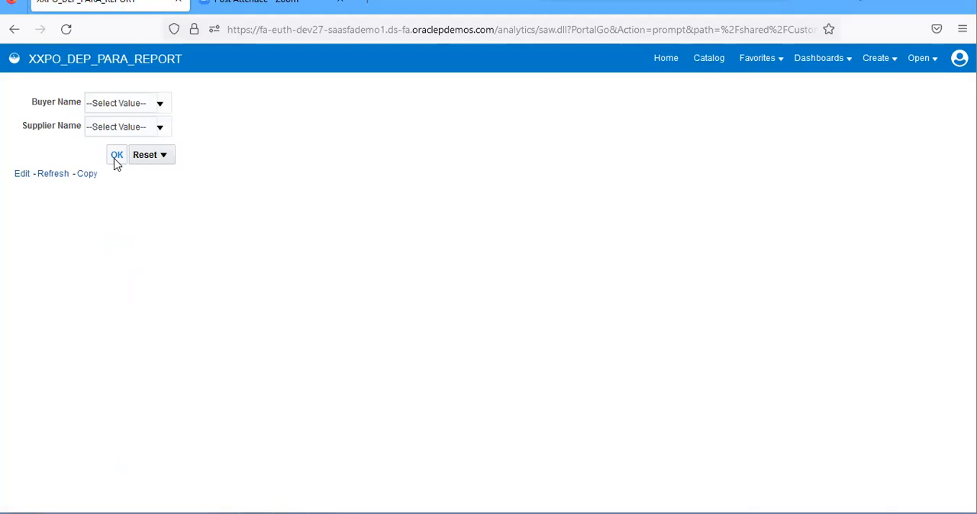
Step: Confirm the prompts at --Select Value-- so the report lists orders for all buyers and suppliers
left_click(117, 154)
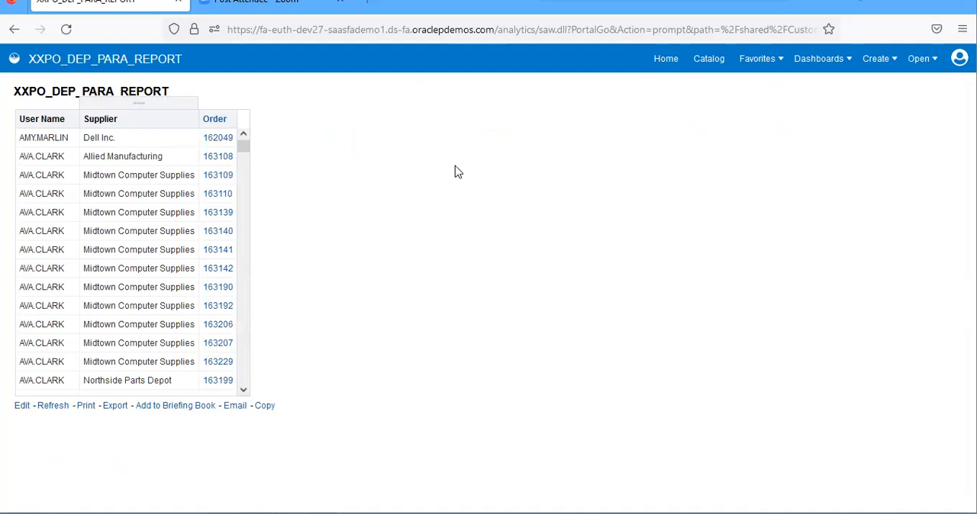
mouse_move(727, 103)
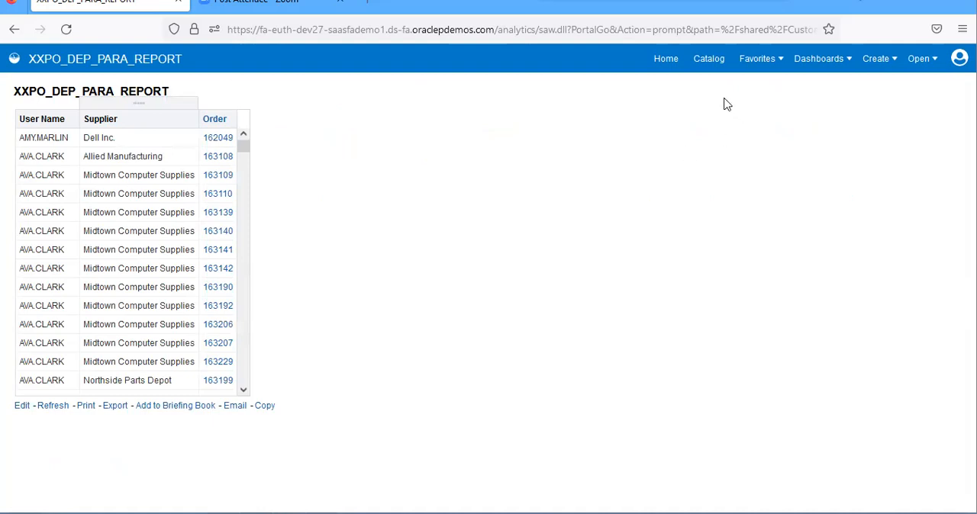
mouse_move(900, 52)
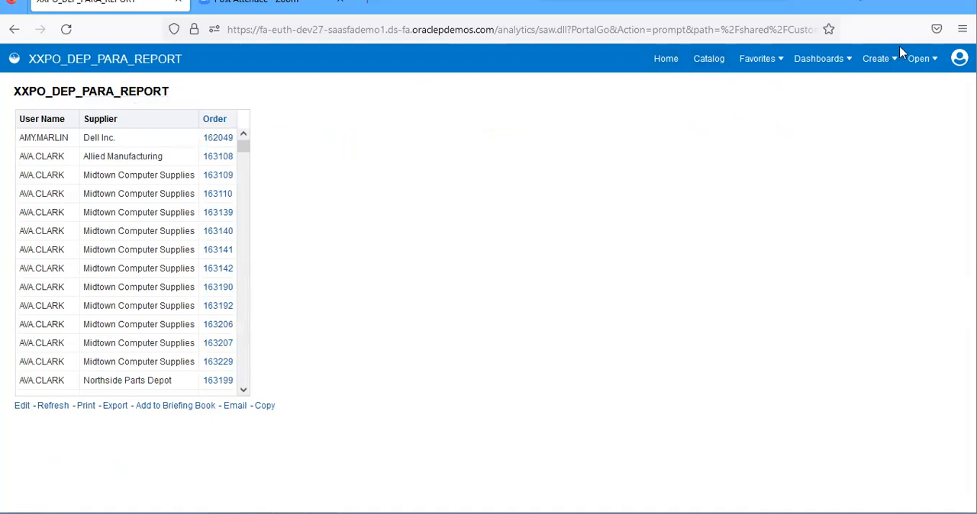